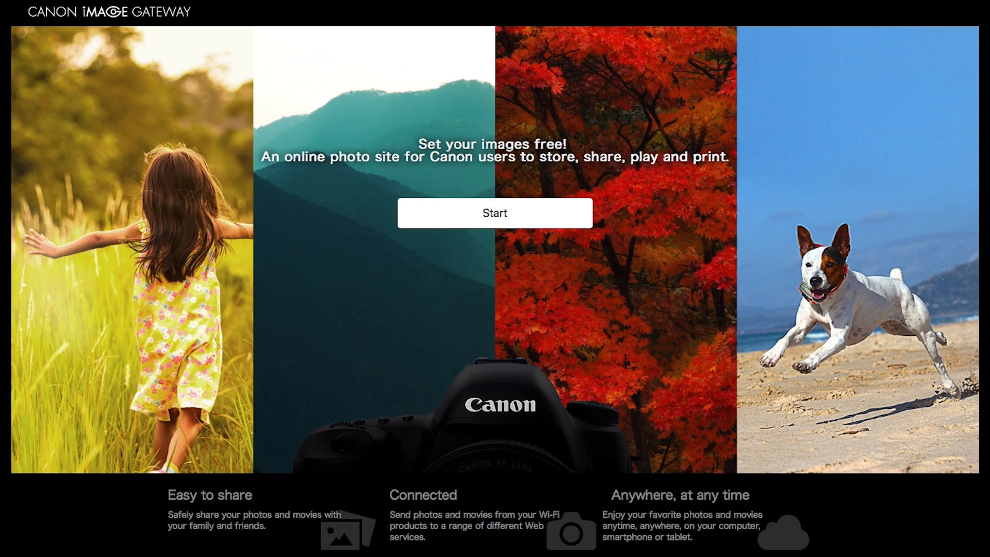
Step: Start from the iMAGE GATEWAY landing page, leaving a blank Safari window
{"action": "left_click", "coordinate": [494, 212]}
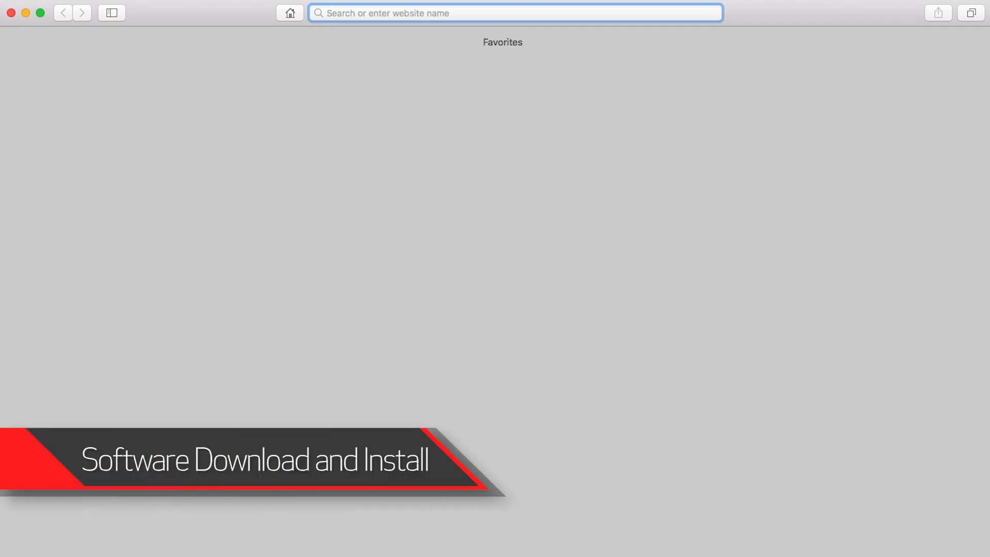
Step: Go to usa.canon.com and search the site for PowerShot G7 X Mark II
{"action": "type", "text": "usa.canon.com"}
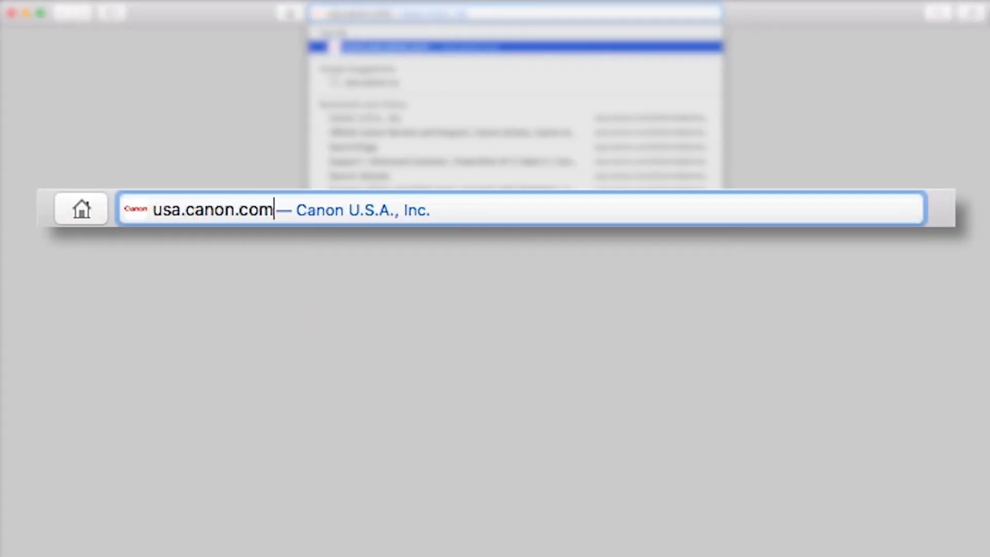
{"action": "key", "text": "enter"}
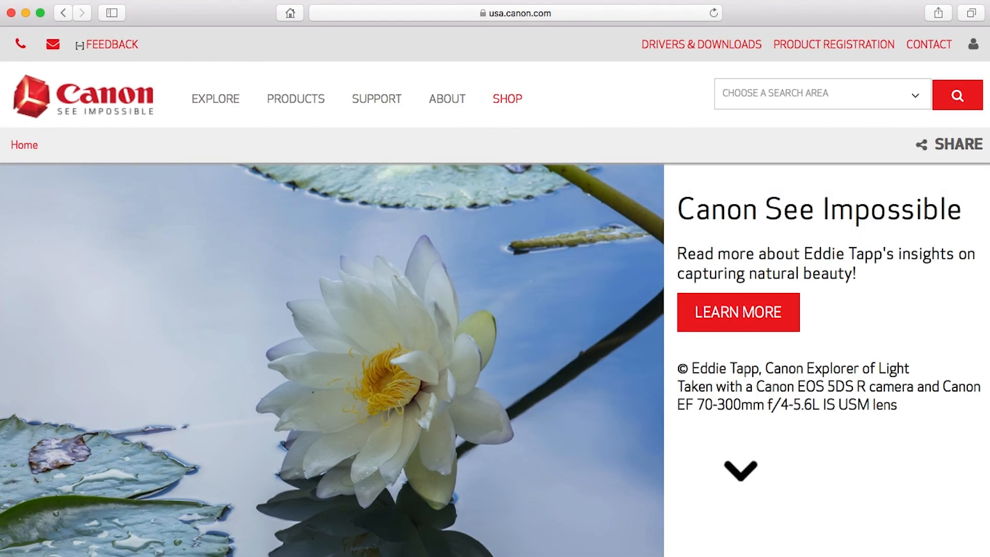
{"action": "left_click", "coordinate": [820, 94]}
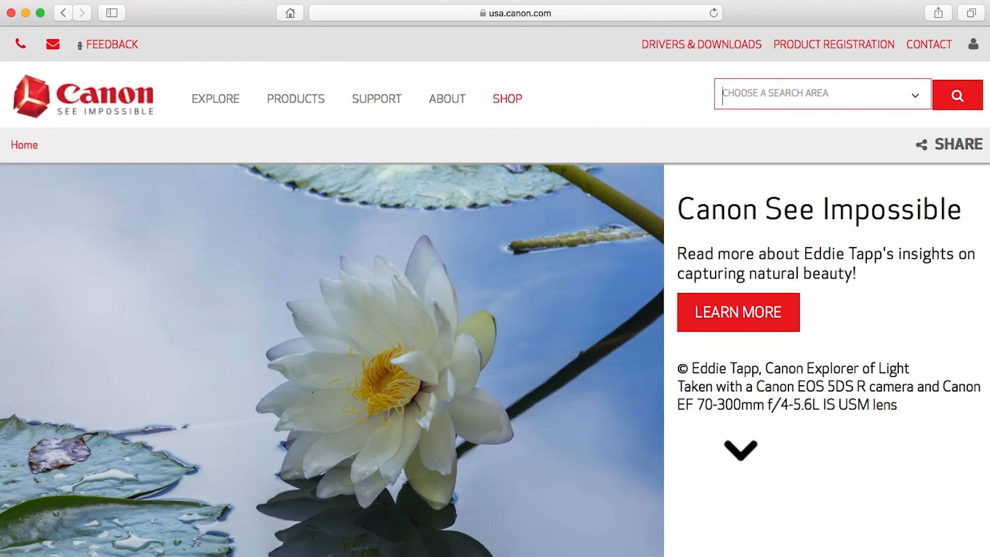
{"action": "type", "text": "PowerShot G7 X Mark"}
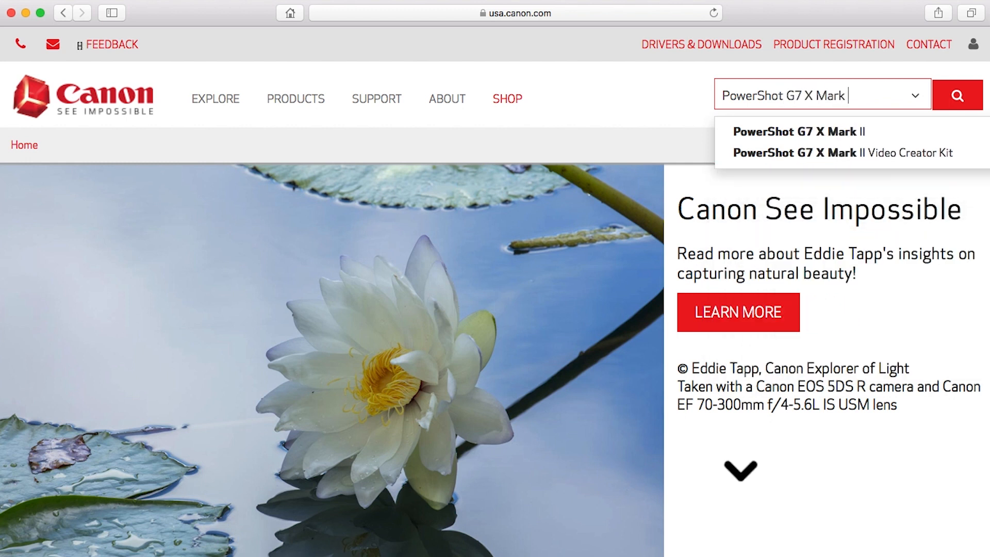
{"action": "left_click", "coordinate": [797, 131]}
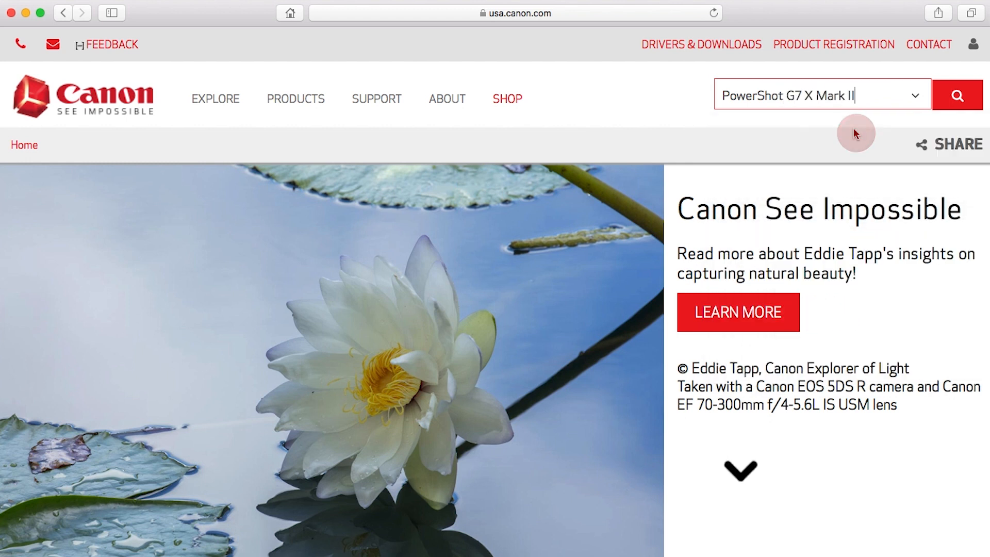
{"action": "left_click", "coordinate": [957, 95]}
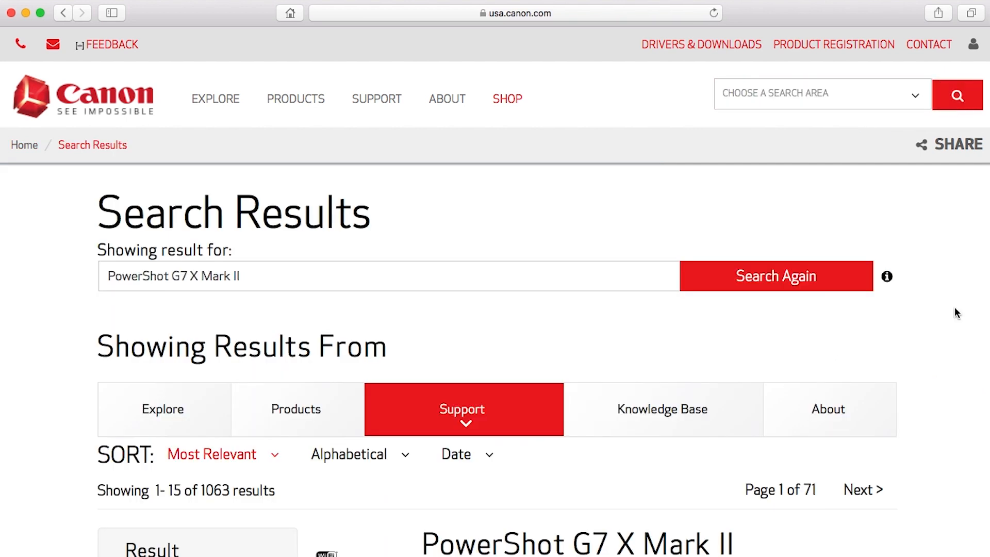
Step: From the camera's Drivers & Downloads page, download CameraWindow DC 8.10.11b for Mac OS X
{"action": "scroll", "scroll_direction": "down", "scroll_amount": 3}
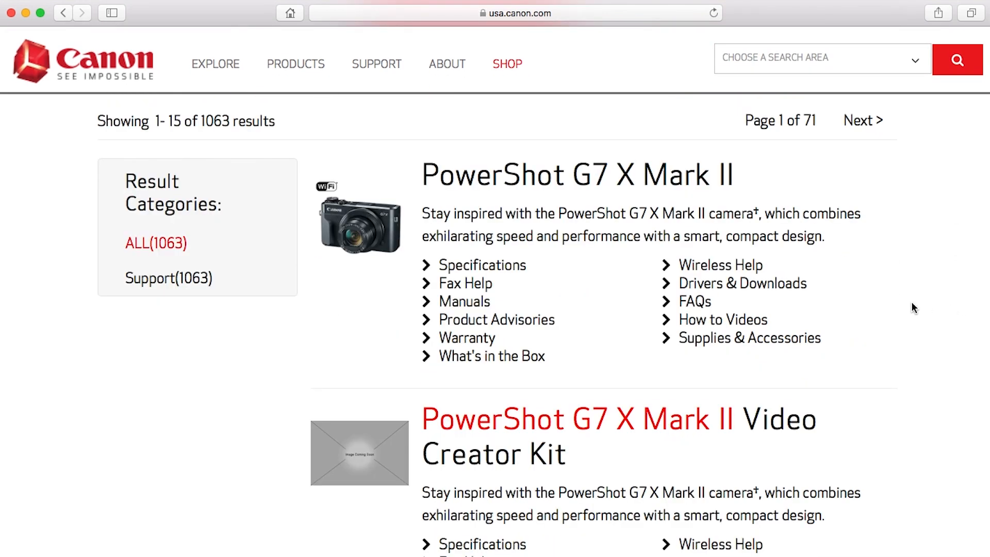
{"action": "left_click", "coordinate": [577, 174]}
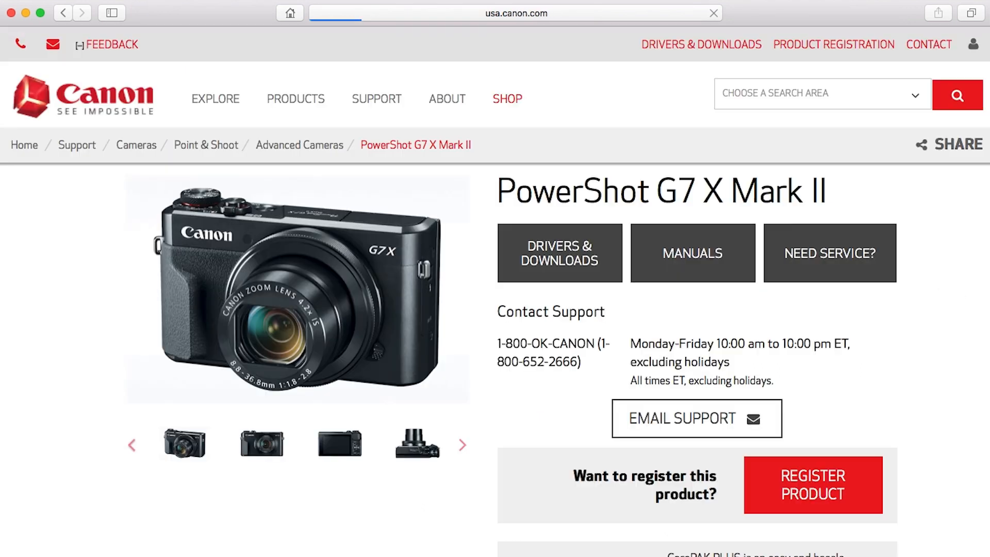
{"action": "left_click", "coordinate": [557, 252]}
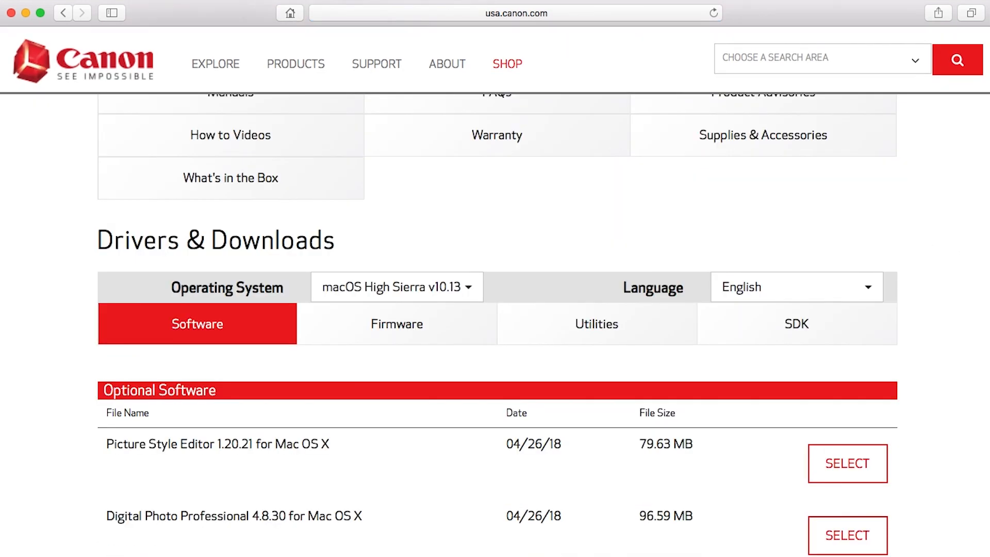
{"action": "scroll", "scroll_direction": "down", "scroll_amount": 3}
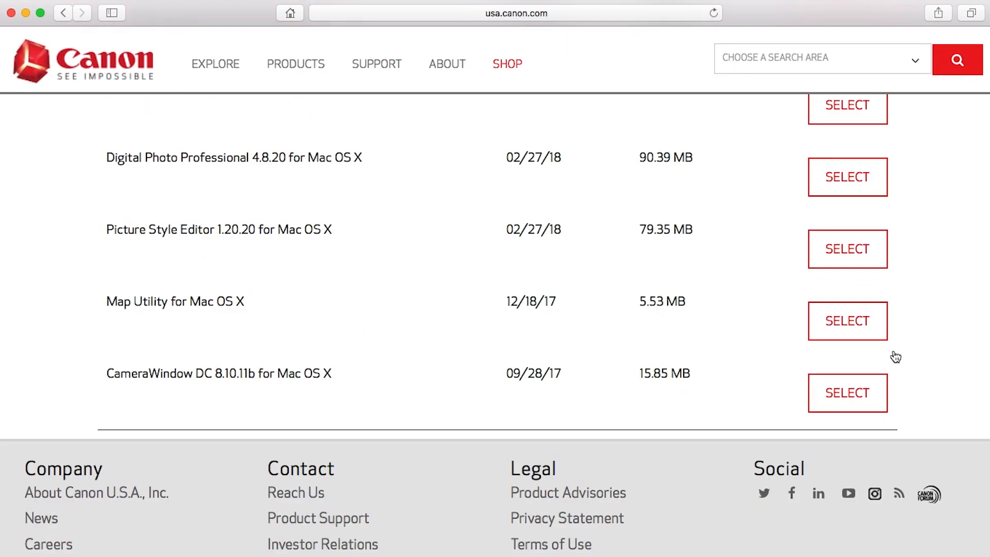
{"action": "left_click", "coordinate": [846, 392]}
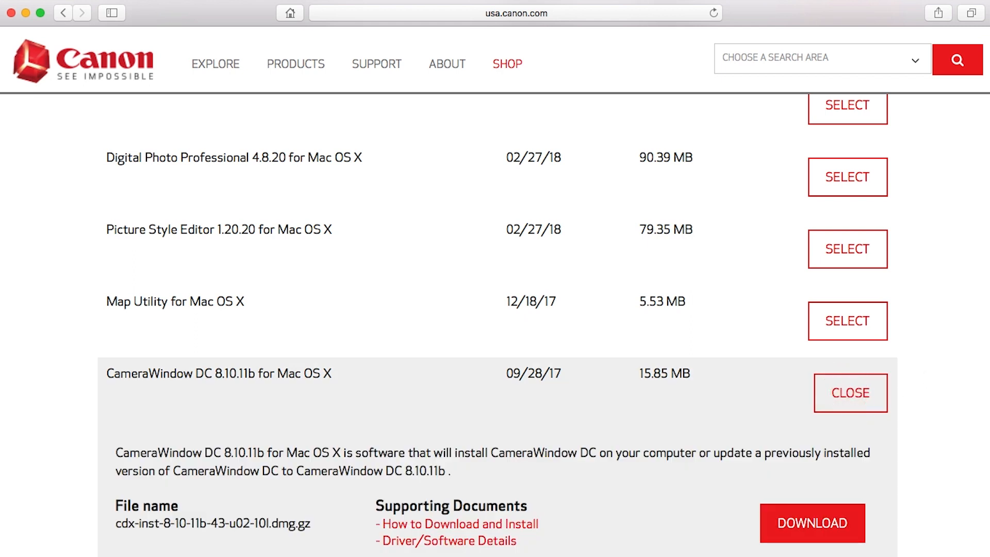
{"action": "left_click", "coordinate": [812, 523]}
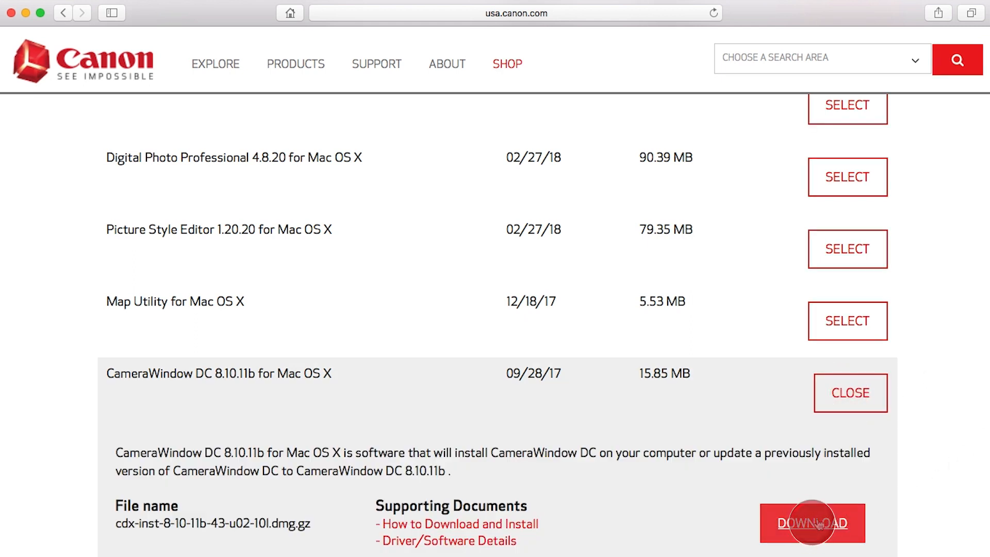
{"action": "left_click", "coordinate": [813, 522]}
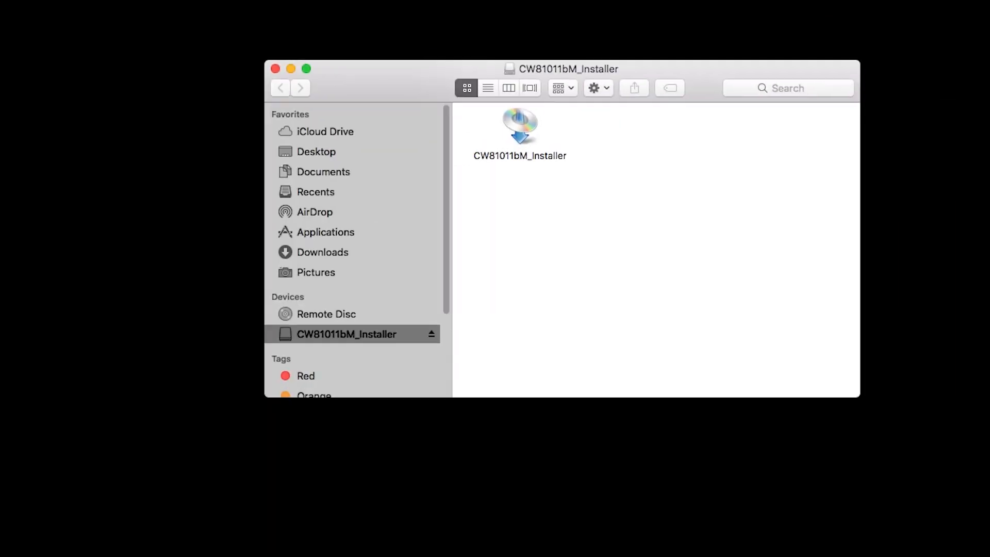
Step: Launch CW81011bM_Installer from the disk image, confirming the security and compatibility warnings
{"action": "left_click", "coordinate": [520, 126]}
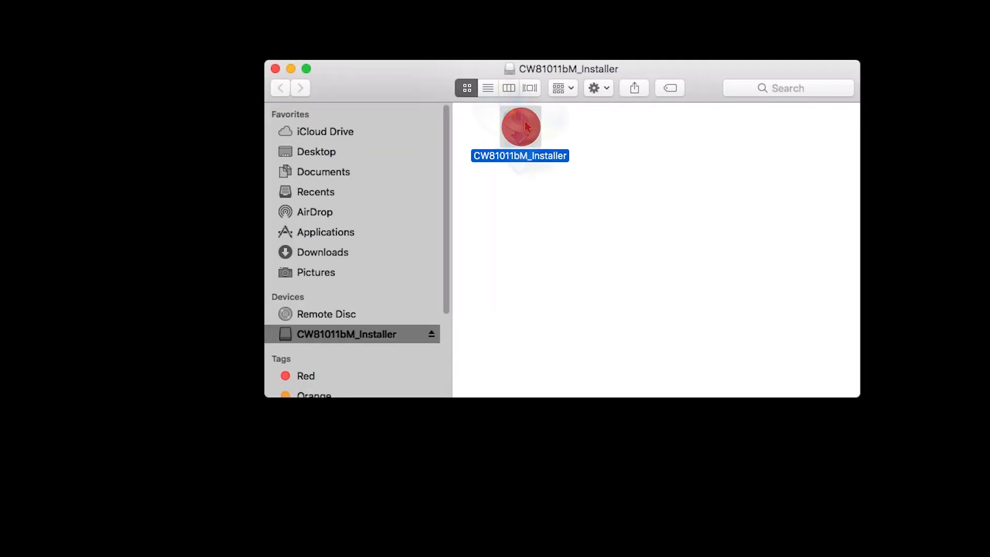
{"action": "double_click", "coordinate": [520, 125]}
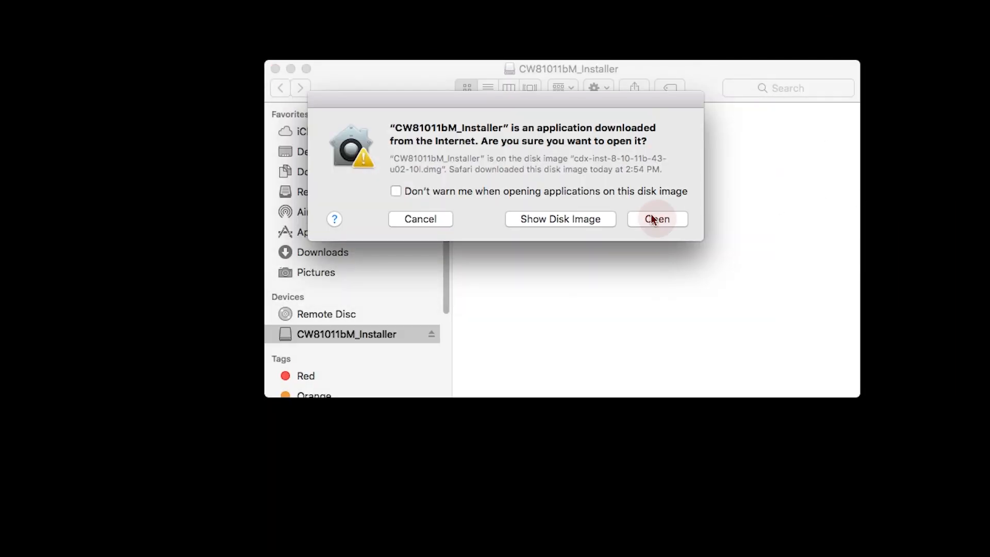
{"action": "left_click", "coordinate": [656, 218]}
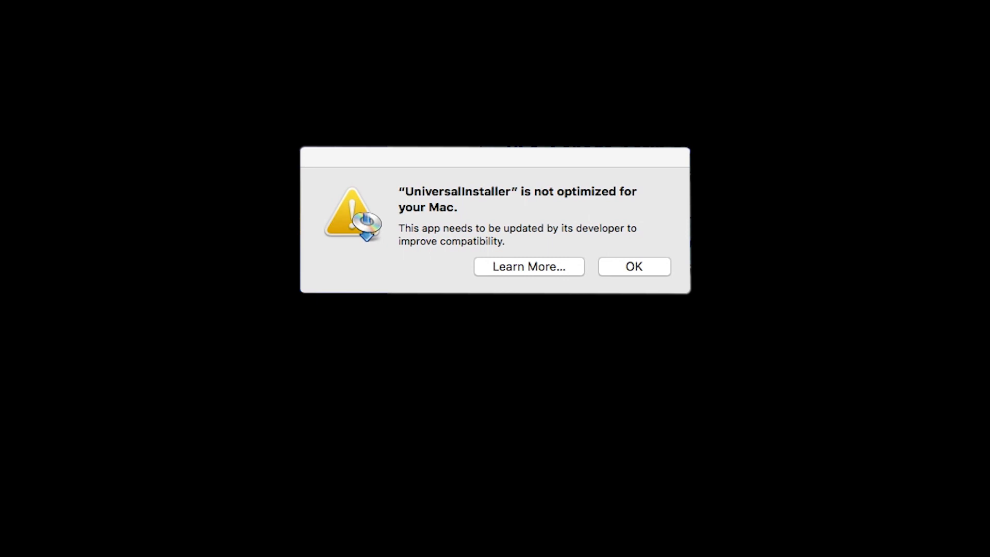
{"action": "left_click", "coordinate": [633, 266]}
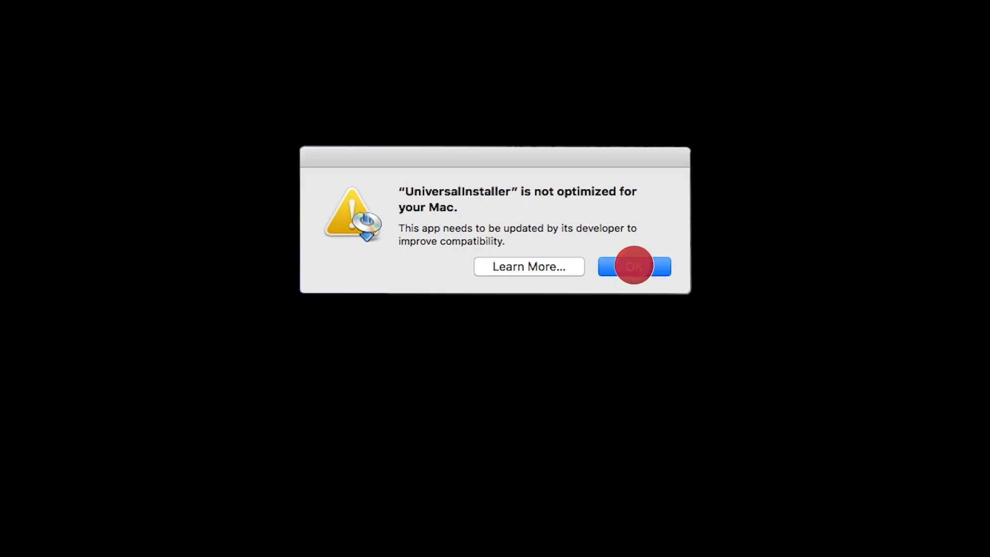
{"action": "left_click", "coordinate": [634, 266]}
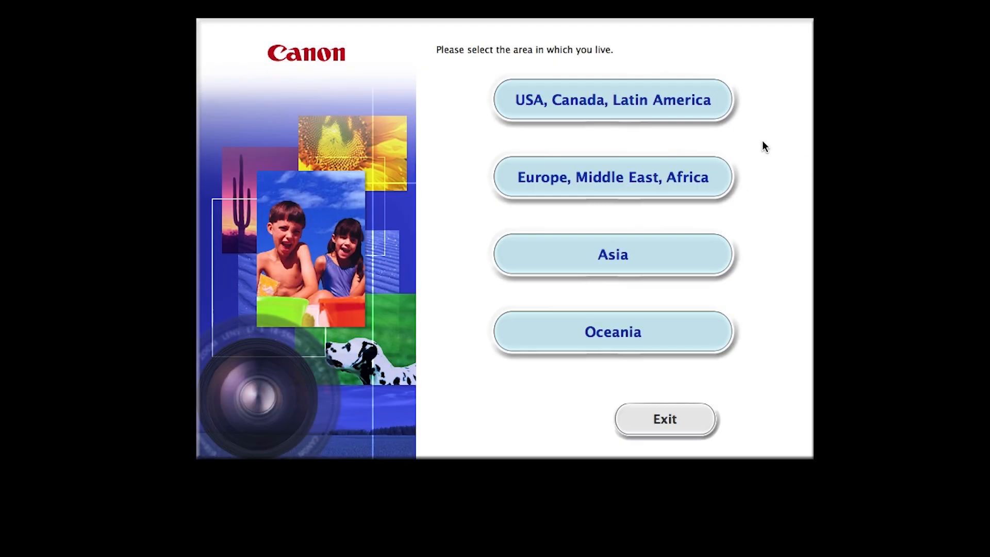
Step: Choose USA, Canada, Latin America with United States as country and proceed to the license agreement
{"action": "left_click", "coordinate": [611, 100]}
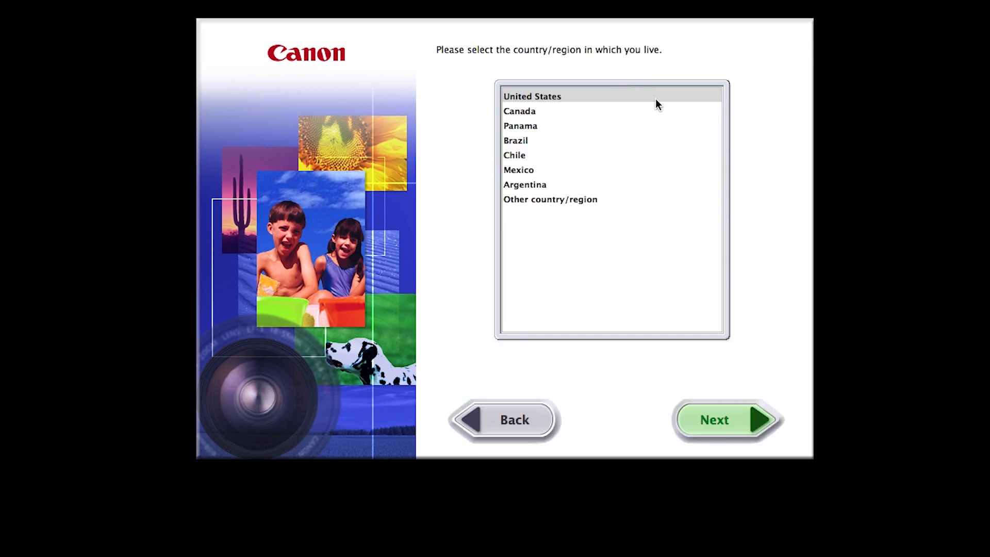
{"action": "left_click", "coordinate": [532, 95]}
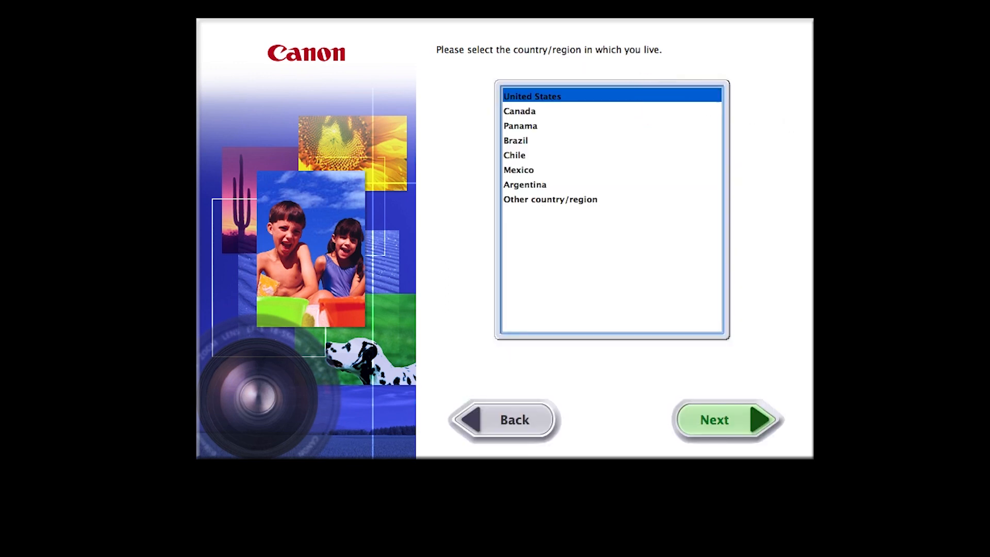
{"action": "left_click", "coordinate": [727, 420]}
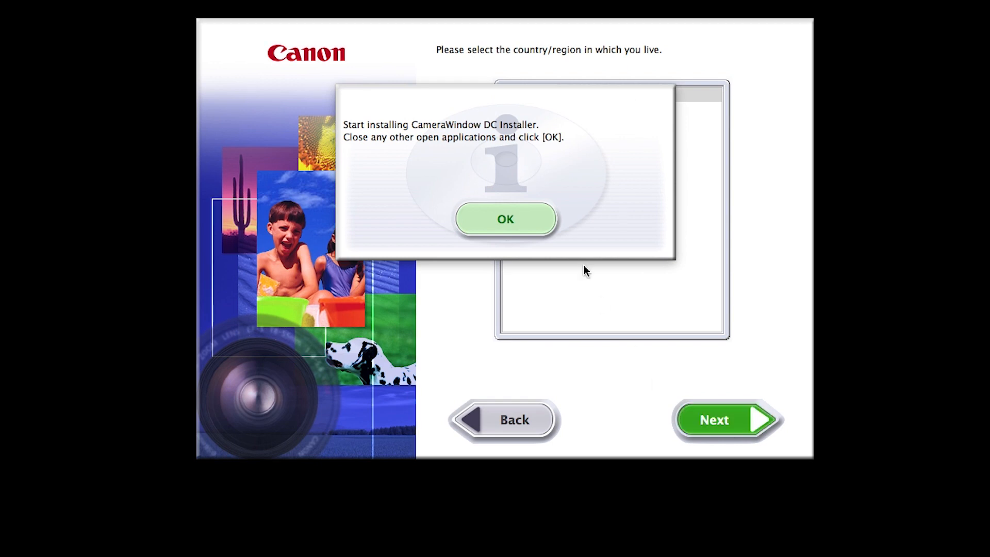
{"action": "left_click", "coordinate": [505, 219]}
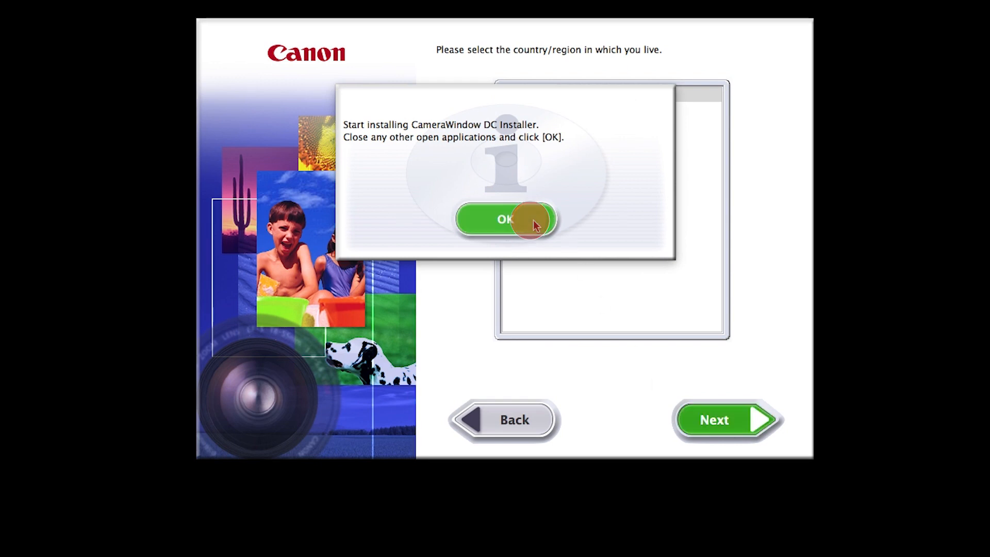
{"action": "left_click", "coordinate": [505, 218]}
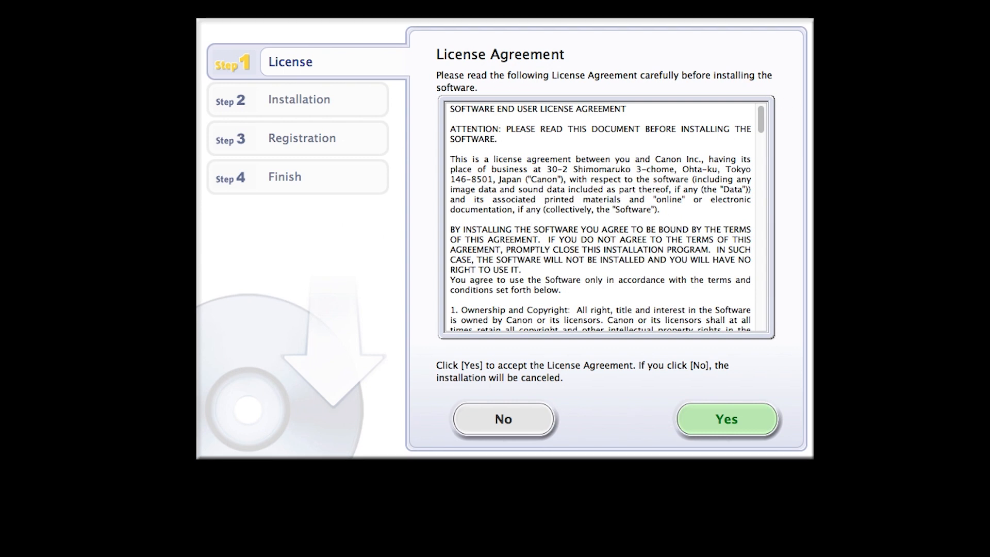
Step: Accept the license, authorise with the admin password and continue once CameraWindow installs successfully
{"action": "left_click", "coordinate": [726, 419]}
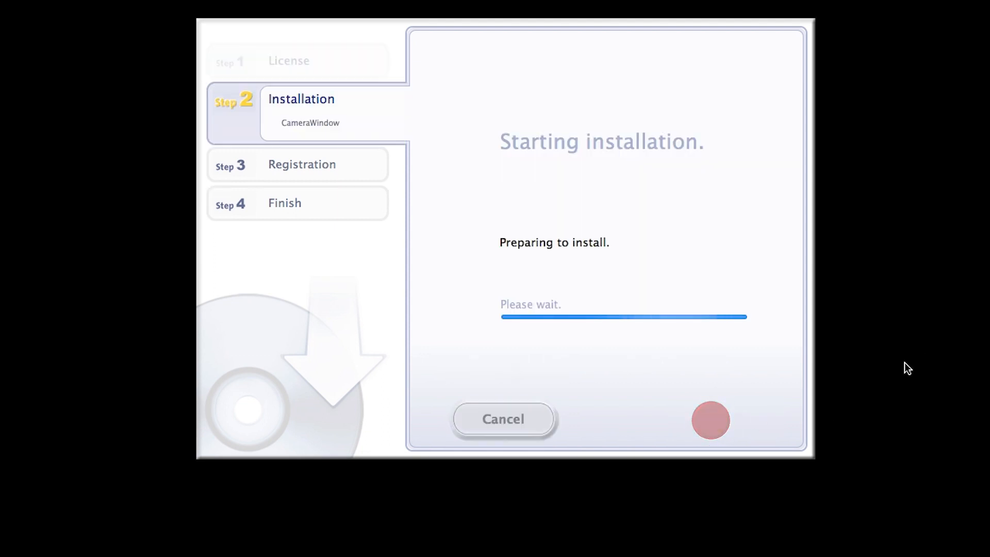
{"action": "type", "text": "••"}
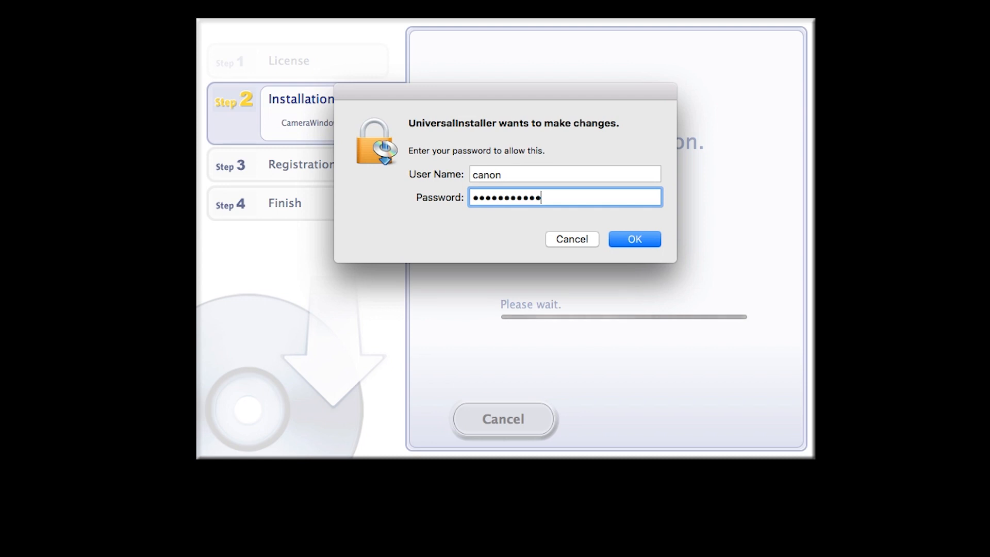
{"action": "left_click", "coordinate": [633, 238]}
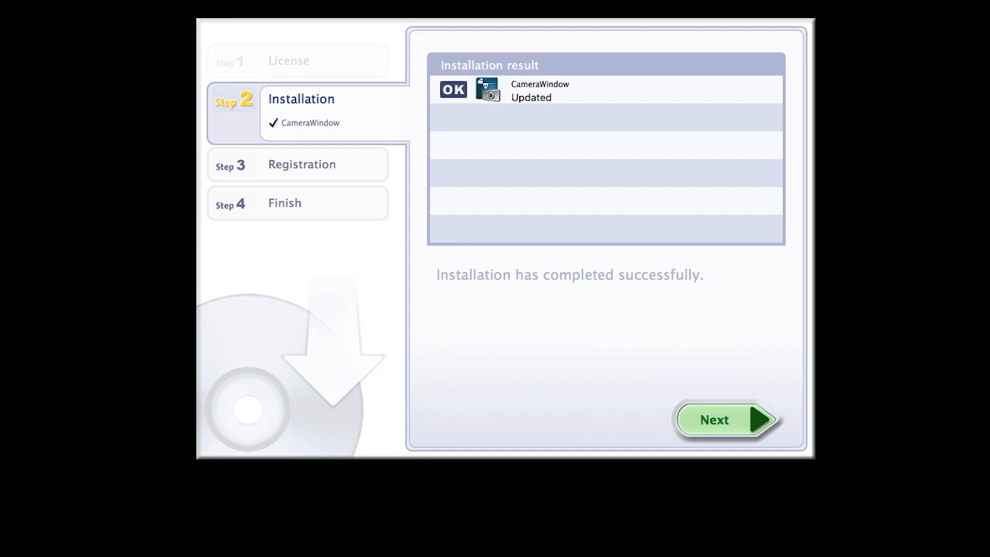
{"action": "left_click", "coordinate": [725, 420]}
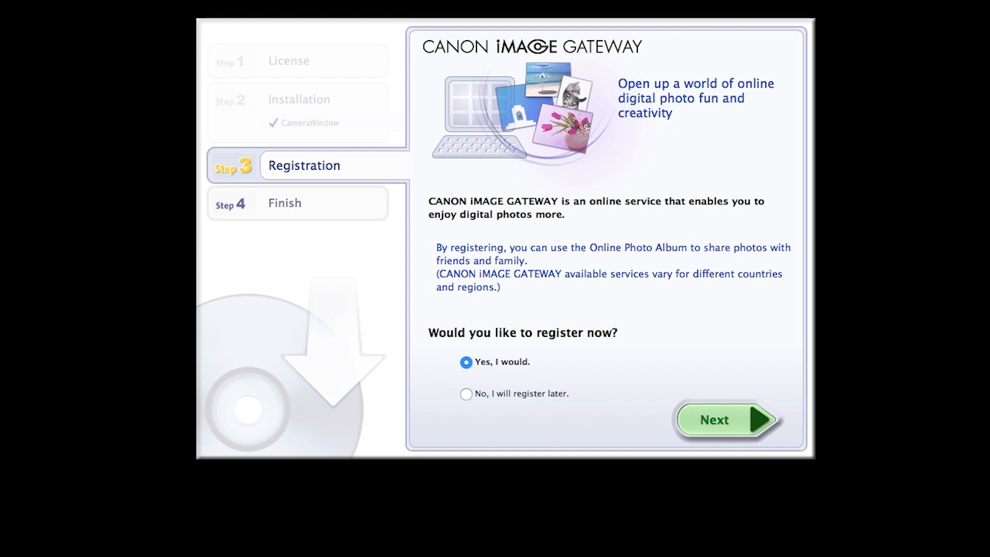
{"action": "mouse_move", "coordinate": [528, 406]}
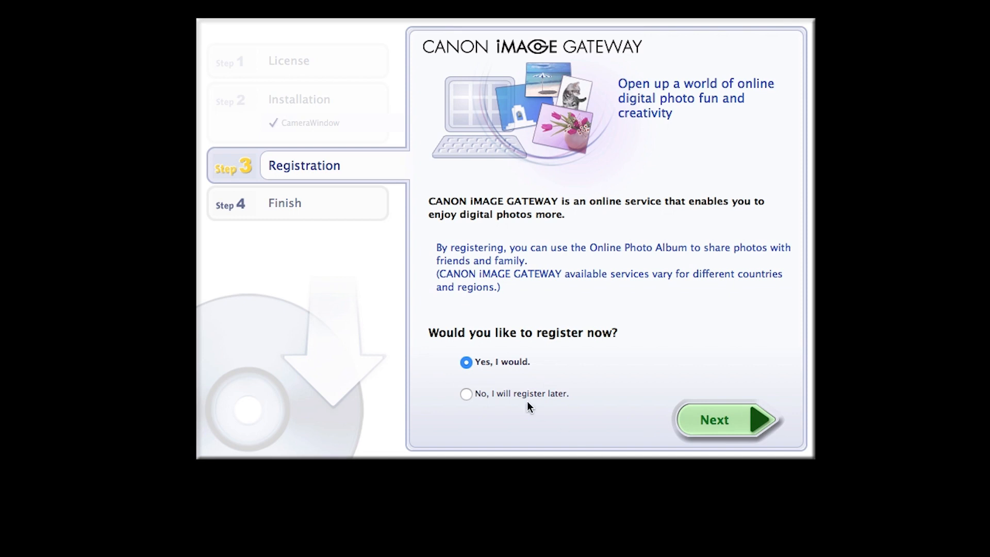
Step: Choose 'No, I will register later' and finish the CameraWindow DC installation
{"action": "left_click", "coordinate": [466, 393]}
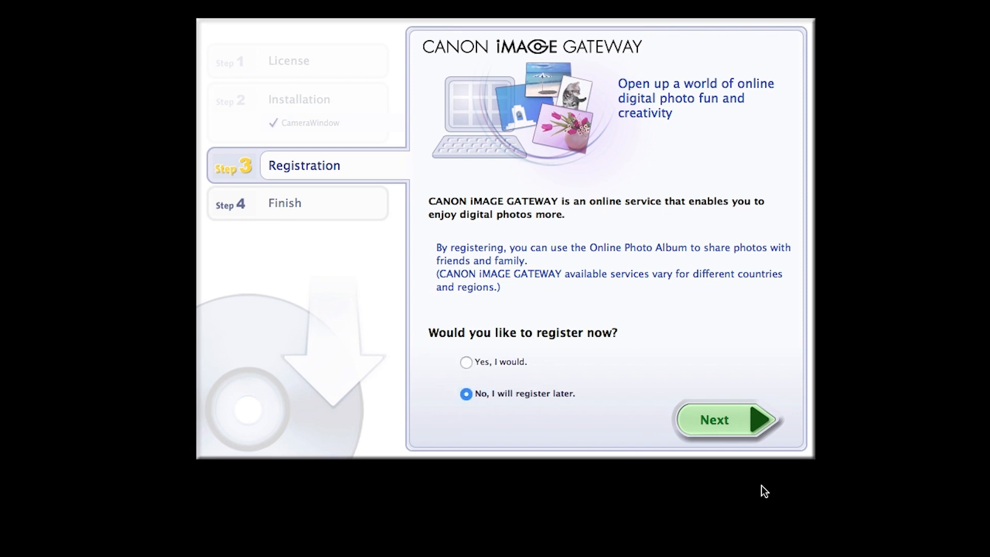
{"action": "left_click", "coordinate": [725, 420]}
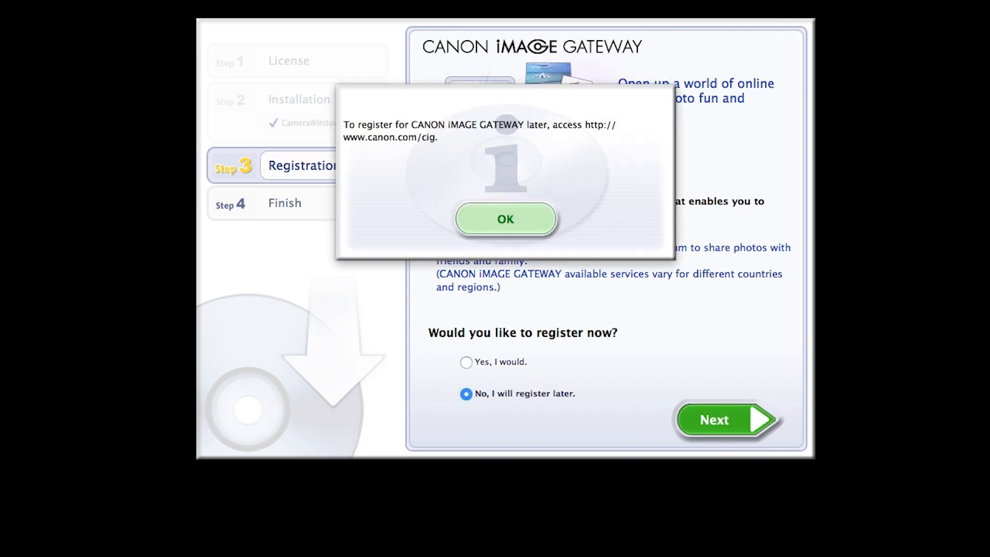
{"action": "left_click", "coordinate": [504, 218]}
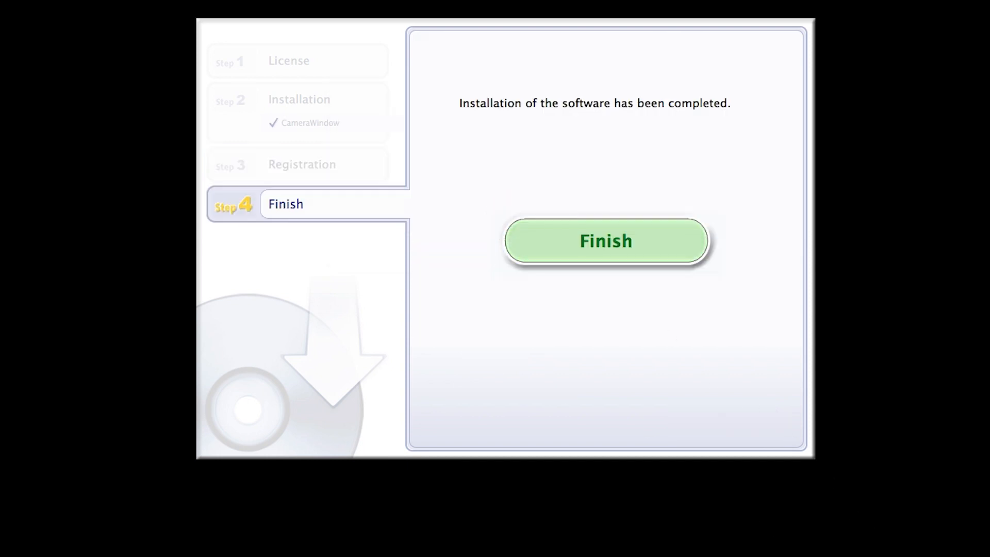
{"action": "left_click", "coordinate": [605, 240]}
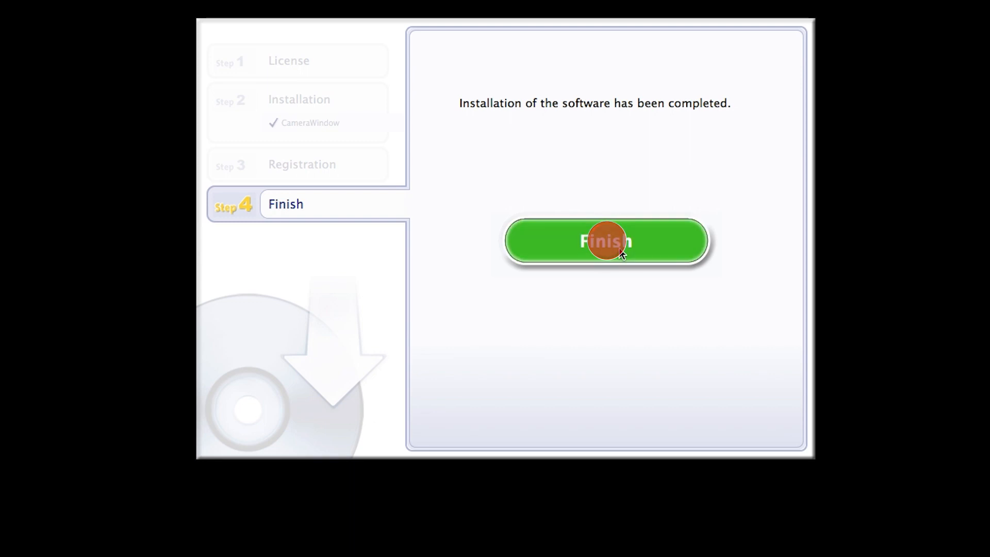
{"action": "left_click", "coordinate": [606, 241]}
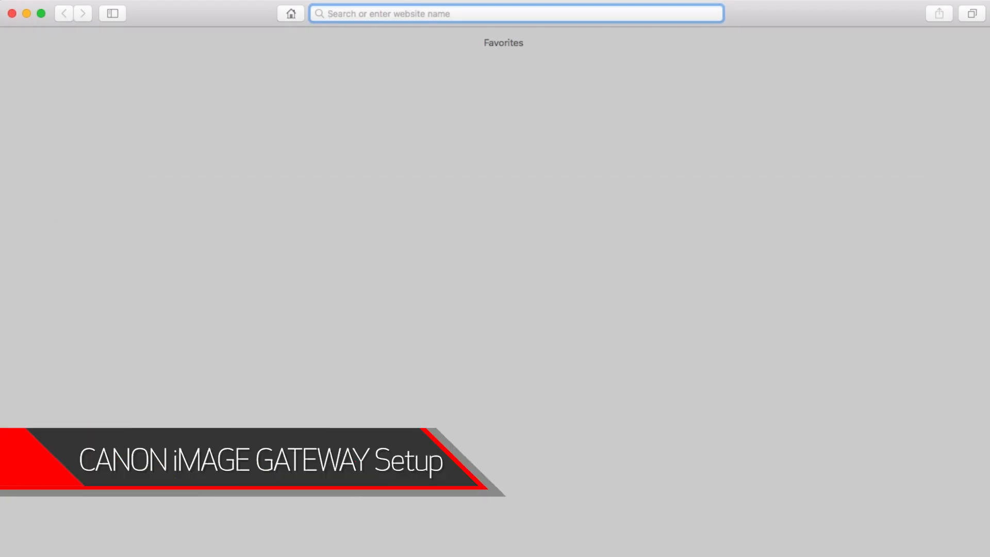
Step: Go to cig.usa.canon.com and start the site to reach the Canon ID sign-in form
{"action": "type", "text": "cig.usa.canon.com"}
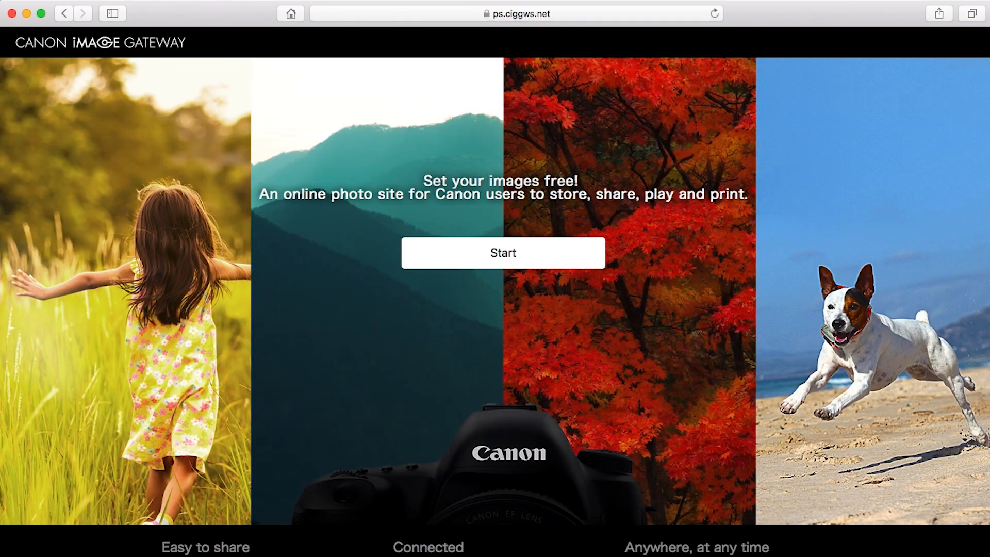
{"action": "left_click", "coordinate": [502, 253]}
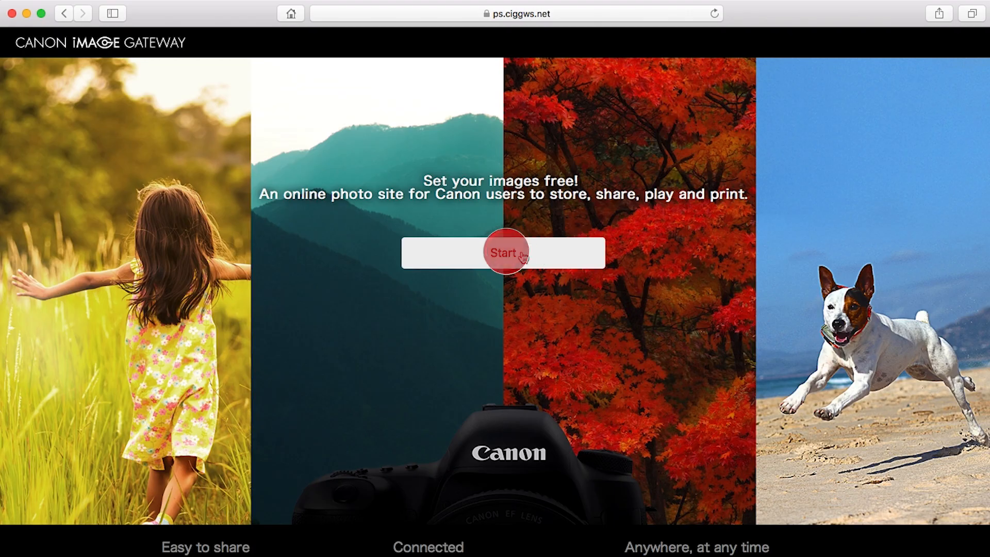
{"action": "left_click", "coordinate": [502, 253]}
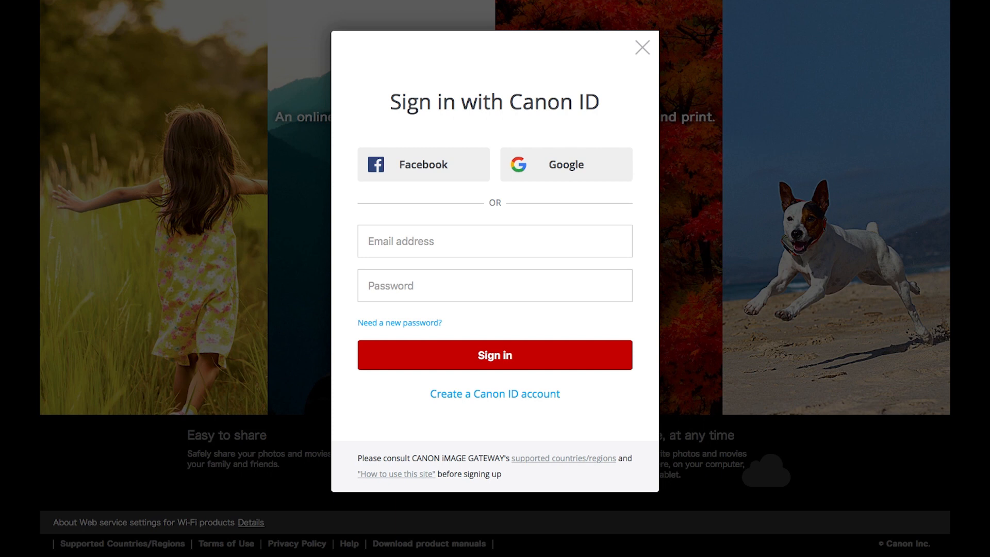
Step: Enter the account email and password and attempt to sign in with Canon ID
{"action": "left_click", "coordinate": [494, 240]}
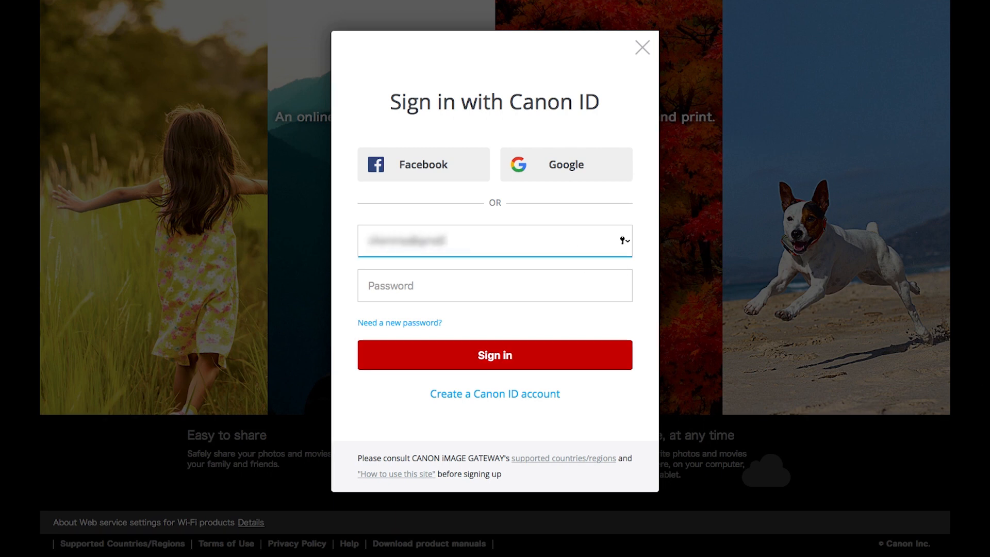
{"action": "left_click", "coordinate": [494, 285]}
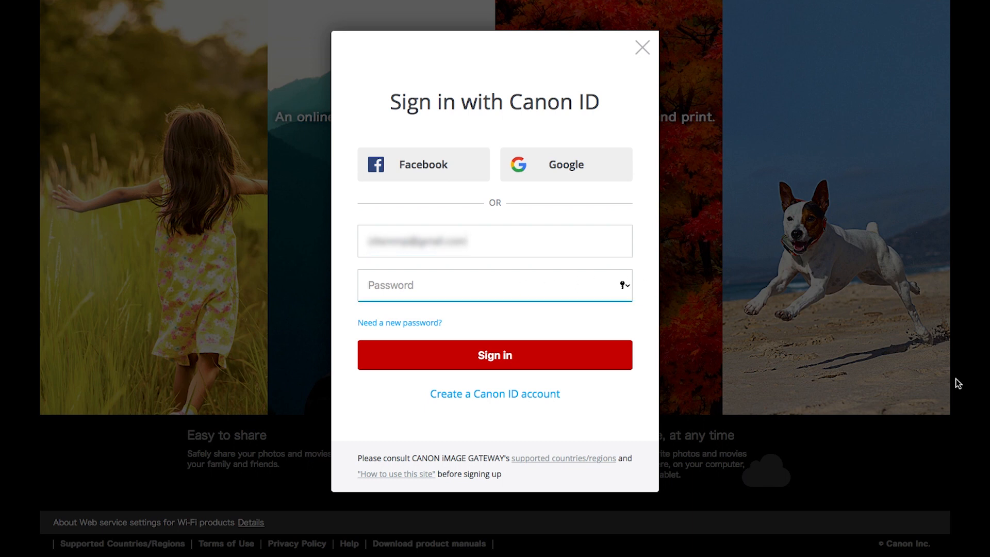
{"action": "type", "text": "password"}
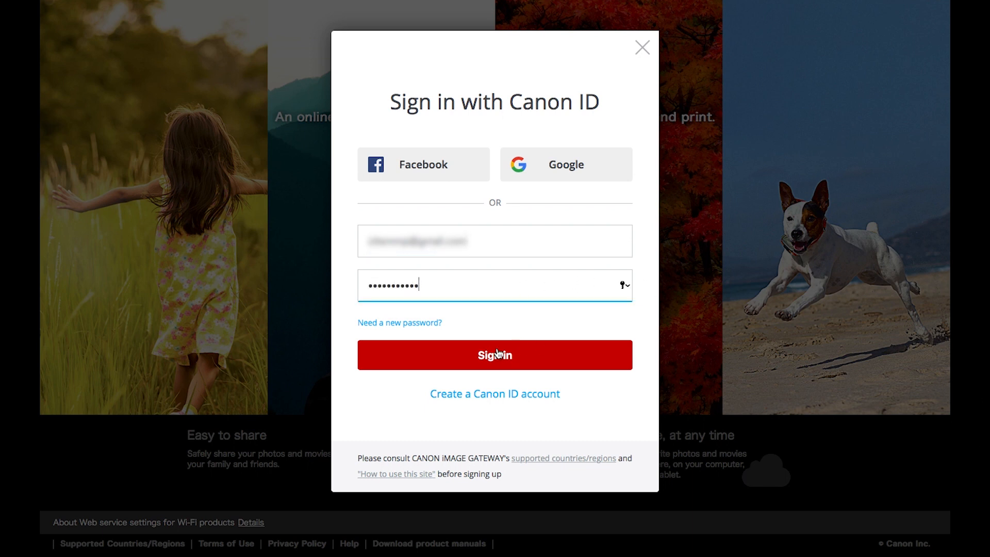
{"action": "left_click", "coordinate": [494, 354]}
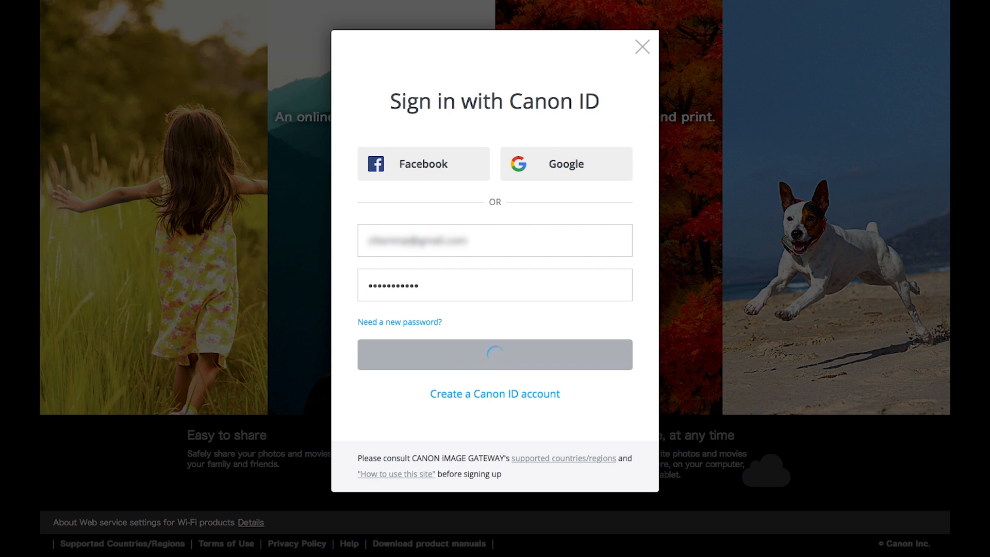
{"action": "left_click", "coordinate": [494, 354]}
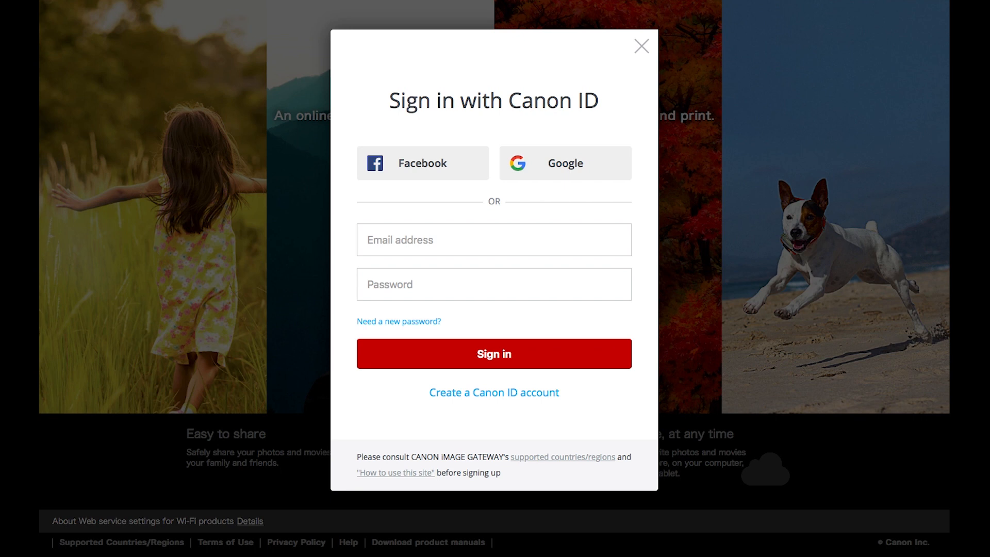
Step: Begin creating a new Canon ID account, signing up with an email address
{"action": "left_click", "coordinate": [494, 392]}
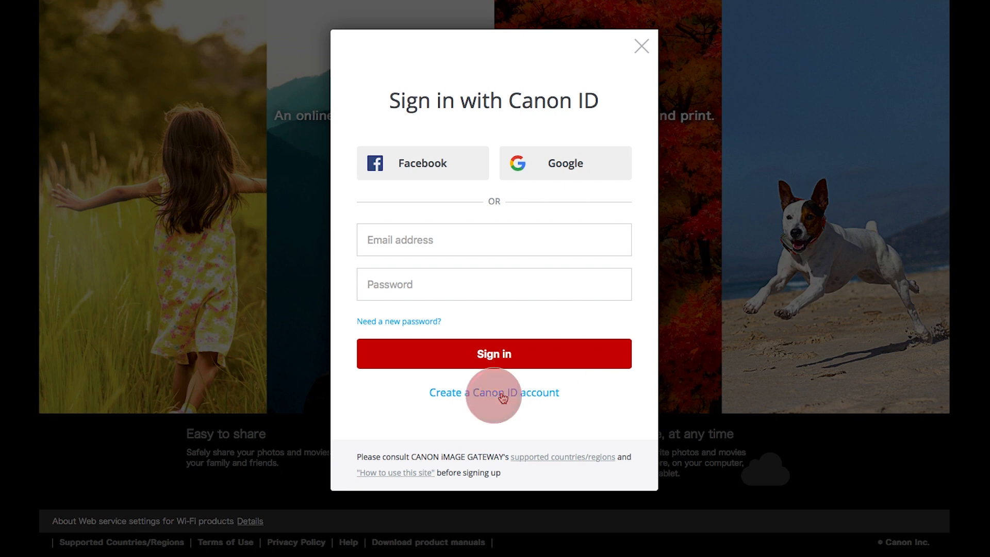
{"action": "left_click", "coordinate": [494, 392]}
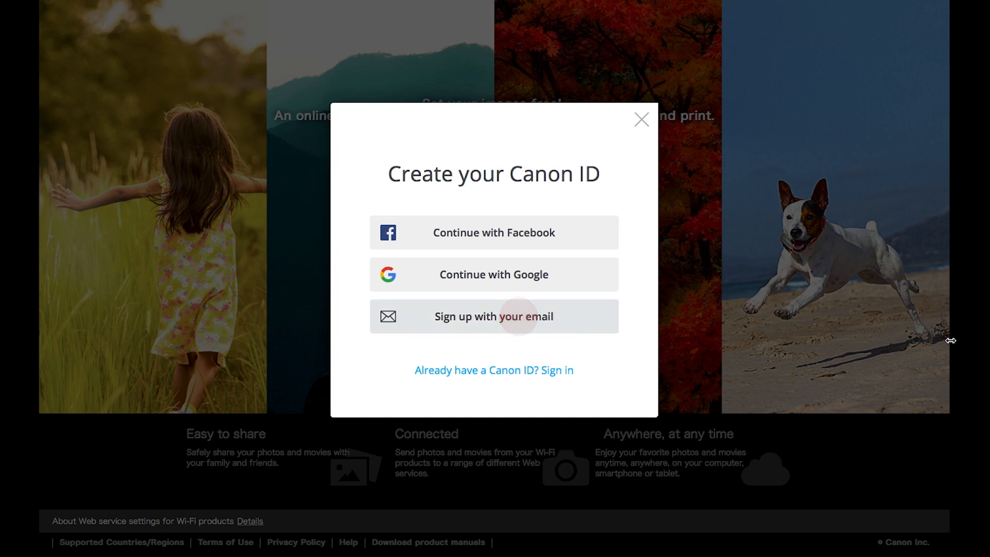
{"action": "left_click", "coordinate": [494, 316]}
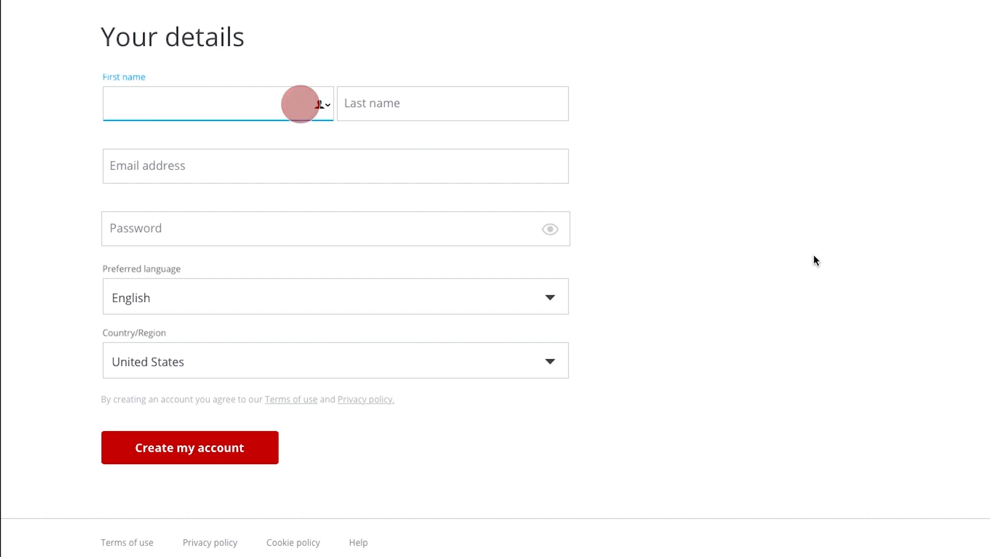
Step: Fill in the name and email details and submit Create my account
{"action": "left_click", "coordinate": [452, 103]}
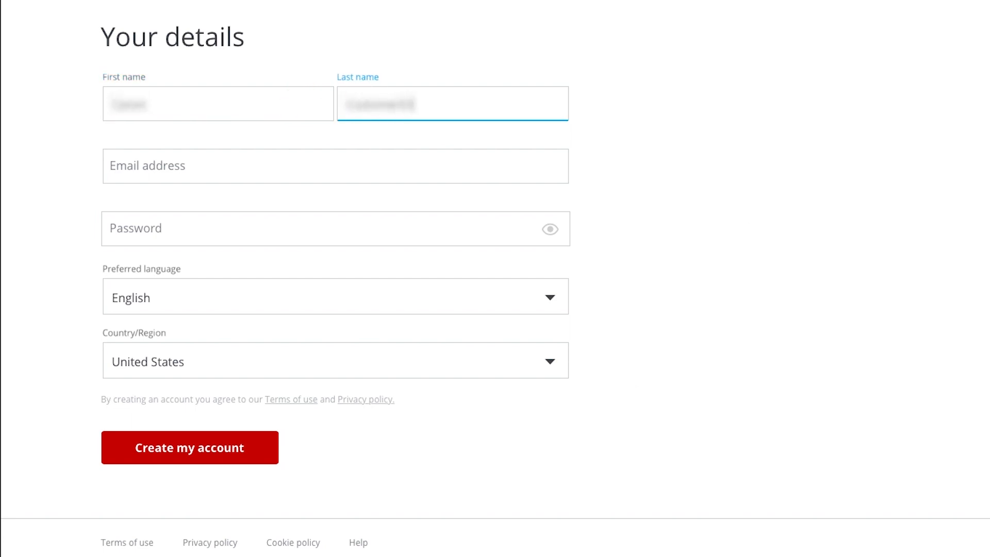
{"action": "left_click", "coordinate": [334, 165]}
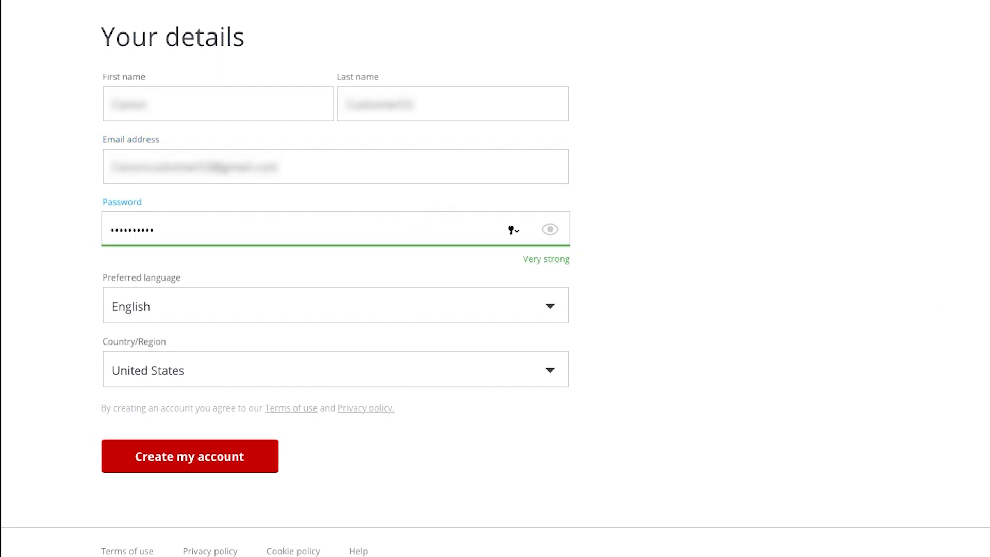
{"action": "left_click", "coordinate": [190, 456]}
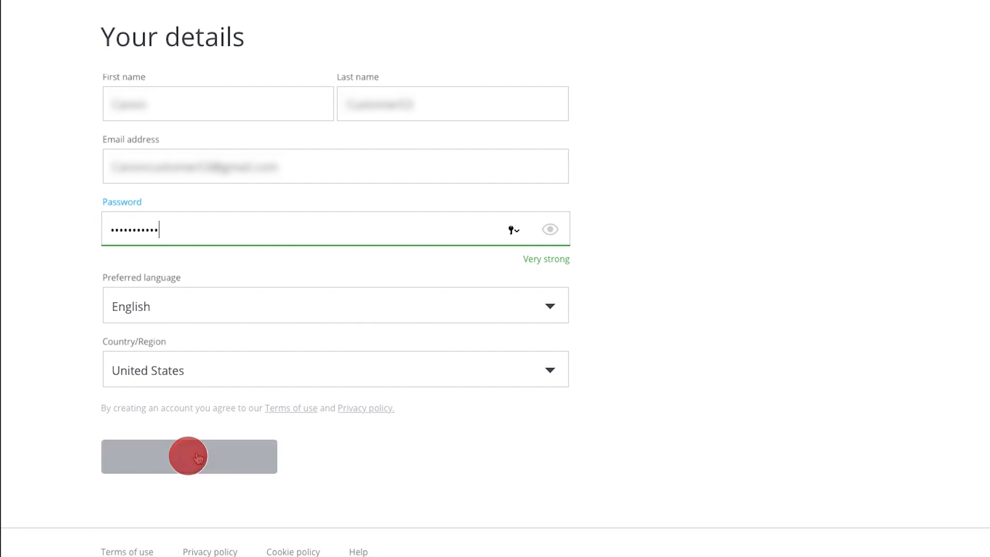
{"action": "left_click", "coordinate": [189, 455]}
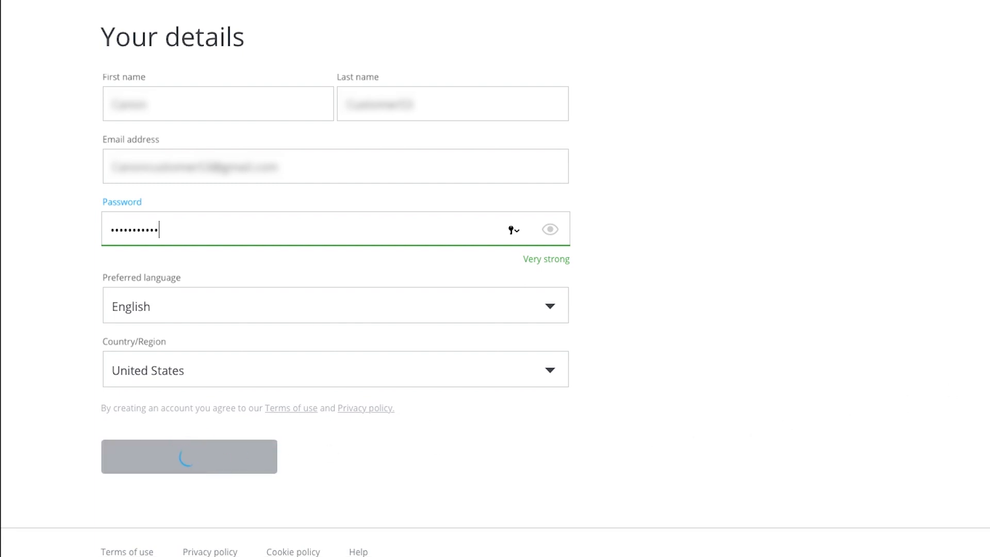
Step: Confirm the email address is correct and verify it from the welcome email
{"action": "left_click", "coordinate": [188, 456]}
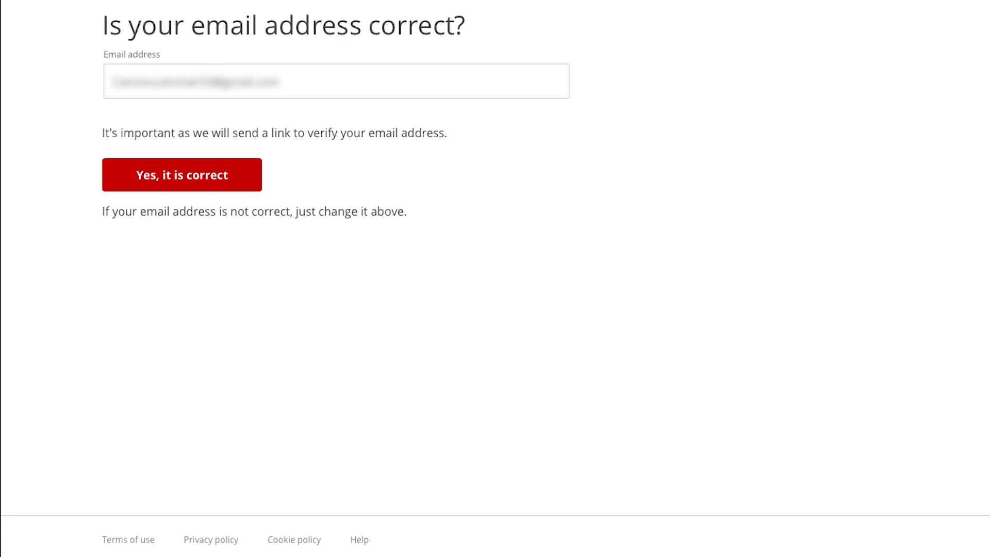
{"action": "left_click", "coordinate": [181, 175]}
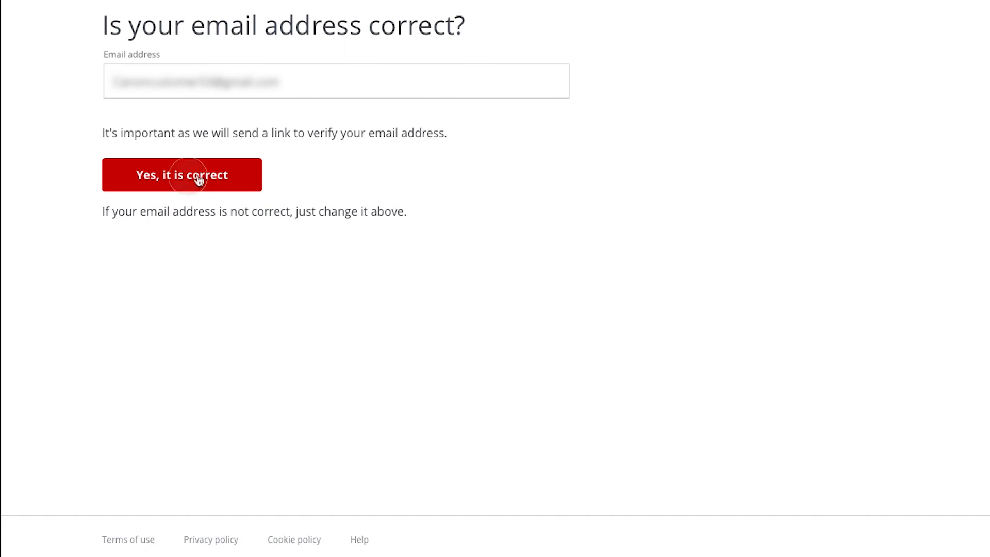
{"action": "left_click", "coordinate": [181, 175]}
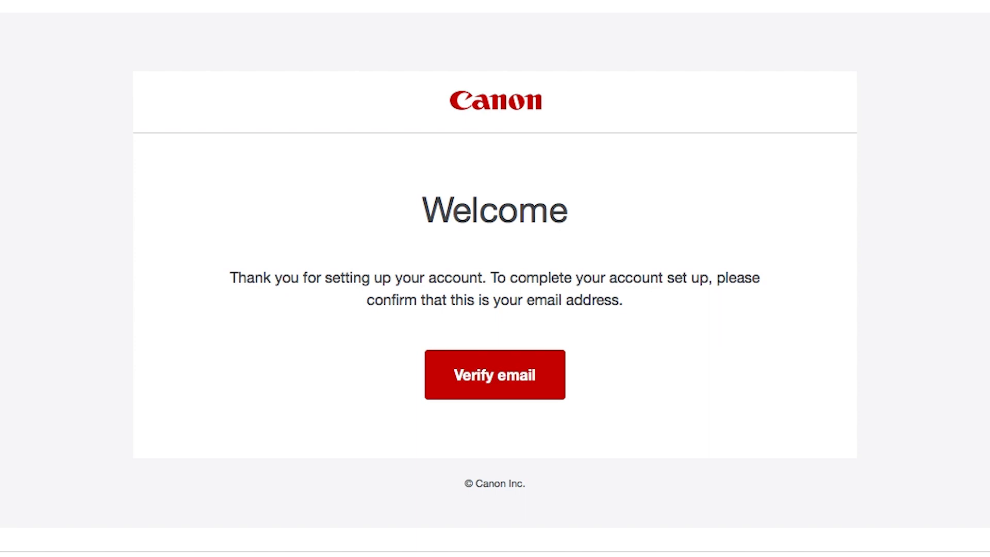
{"action": "mouse_move", "coordinate": [501, 381]}
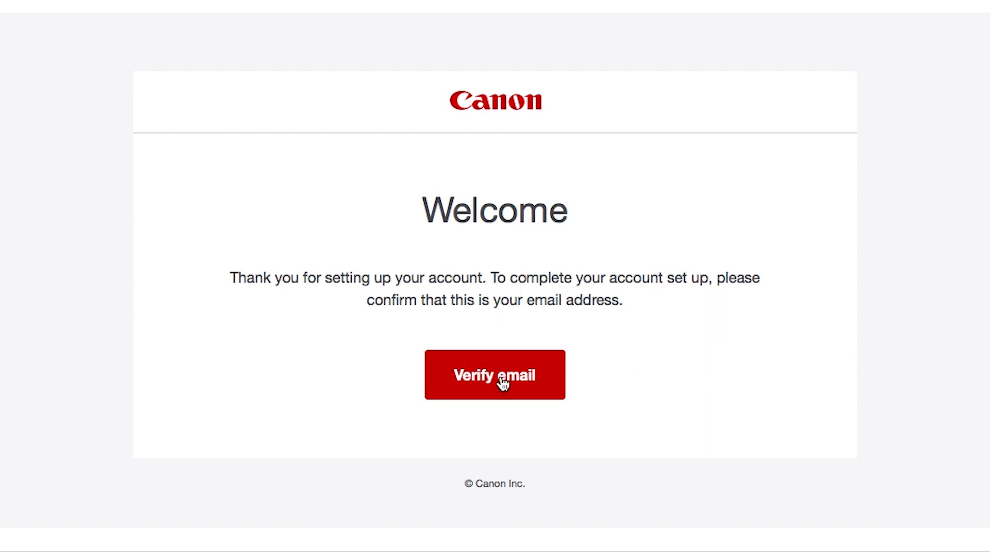
{"action": "left_click", "coordinate": [494, 374]}
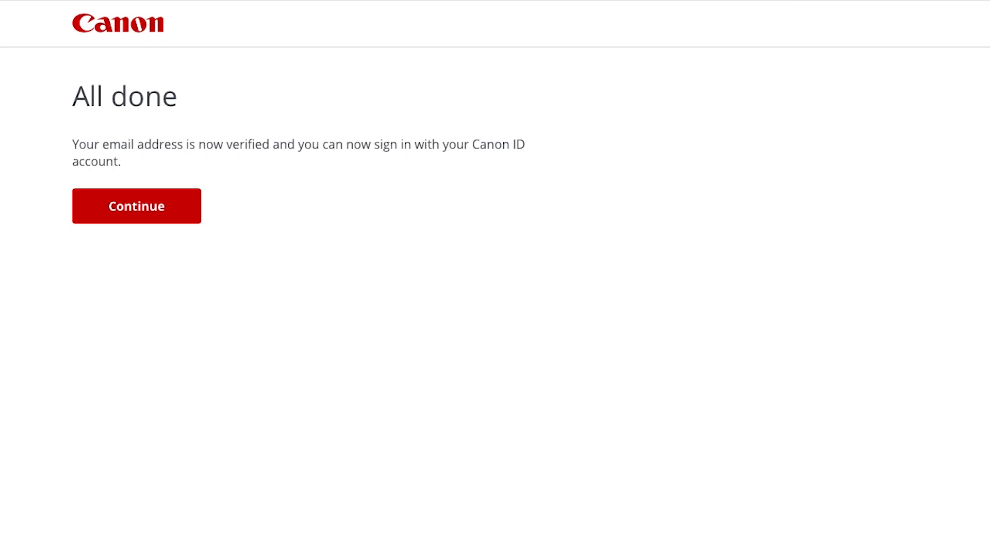
Step: Continue into the iMAGE GATEWAY site and start signing up for the photo service
{"action": "left_click", "coordinate": [136, 206]}
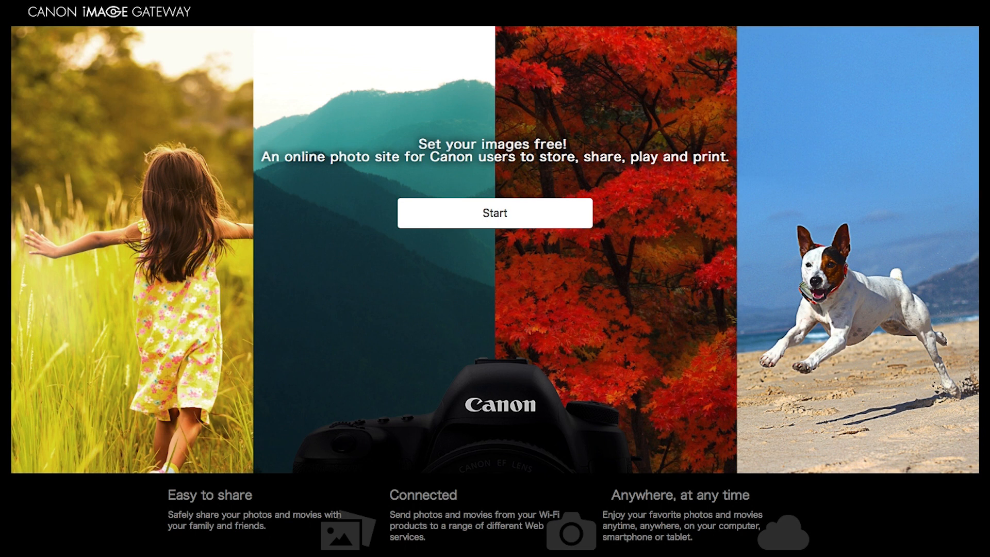
{"action": "mouse_move", "coordinate": [820, 296]}
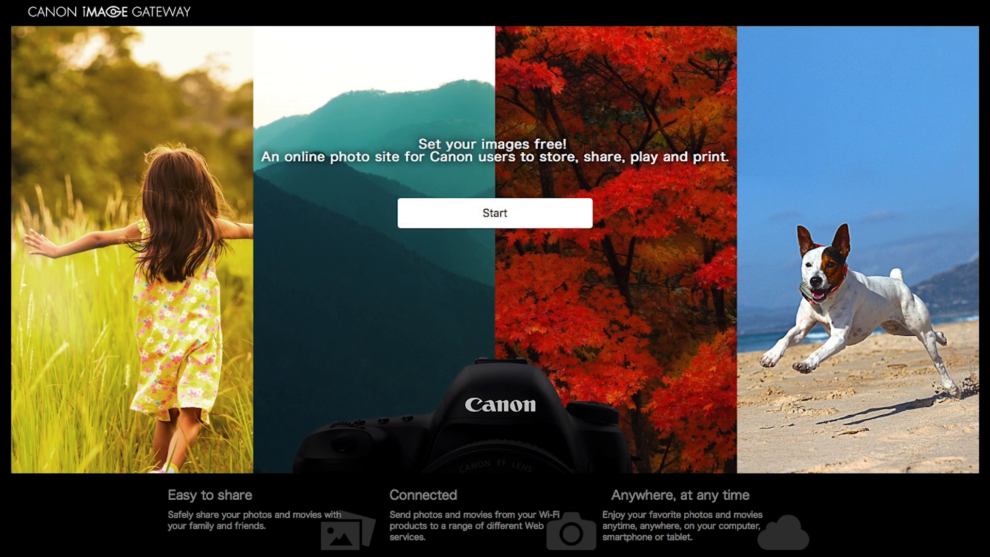
{"action": "left_click", "coordinate": [493, 212]}
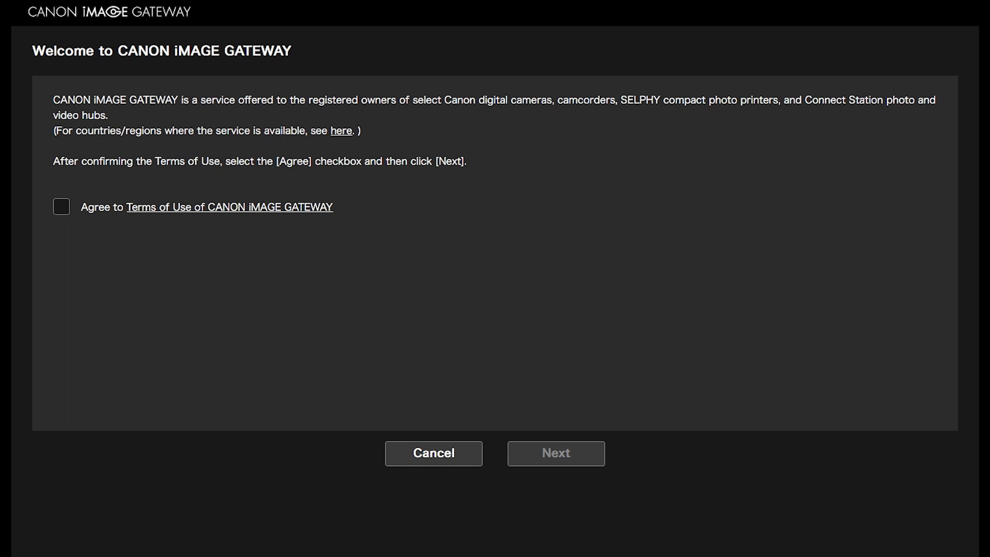
{"action": "mouse_move", "coordinate": [185, 228]}
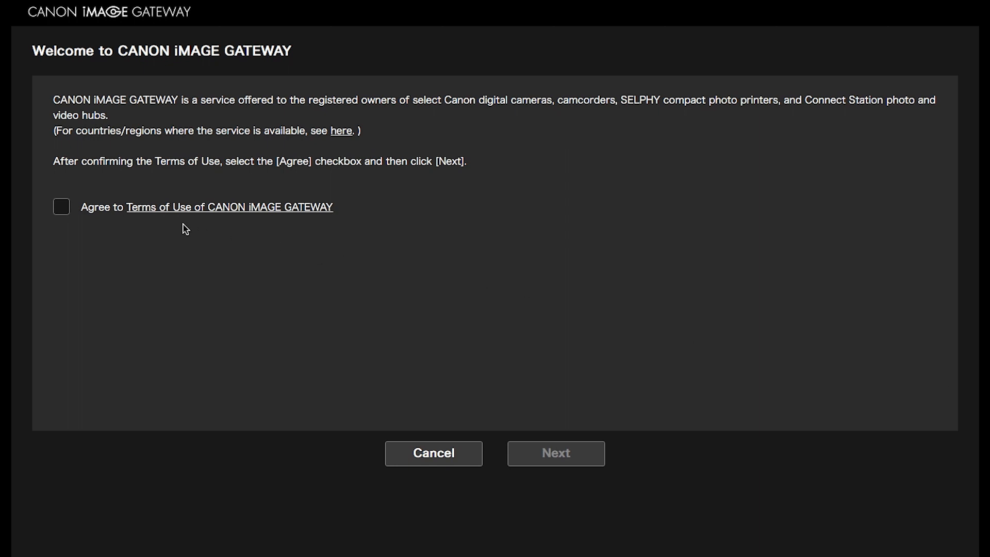
Step: Accept the Terms of Use, proceed, and dismiss the 'Thank you for signing up' message
{"action": "left_click", "coordinate": [60, 207]}
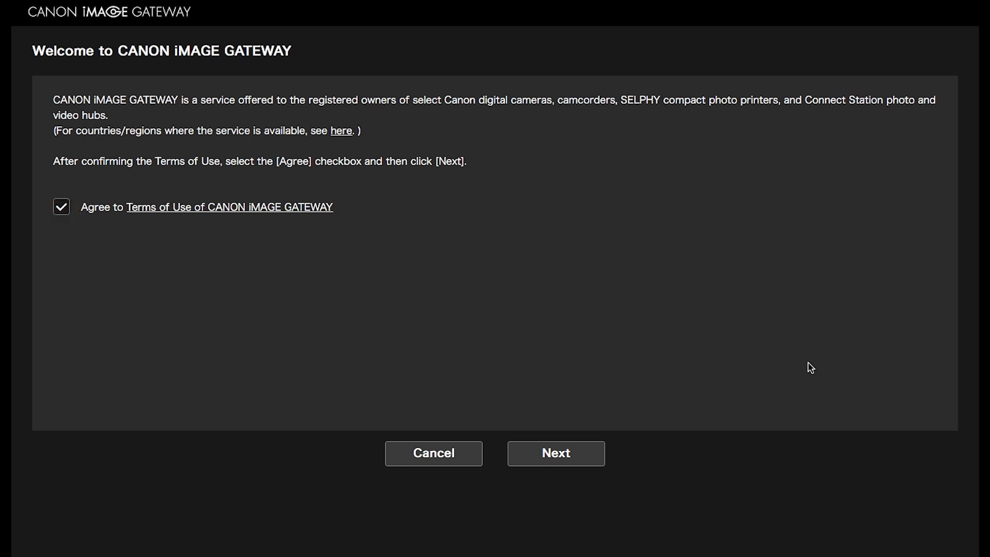
{"action": "left_click", "coordinate": [554, 454]}
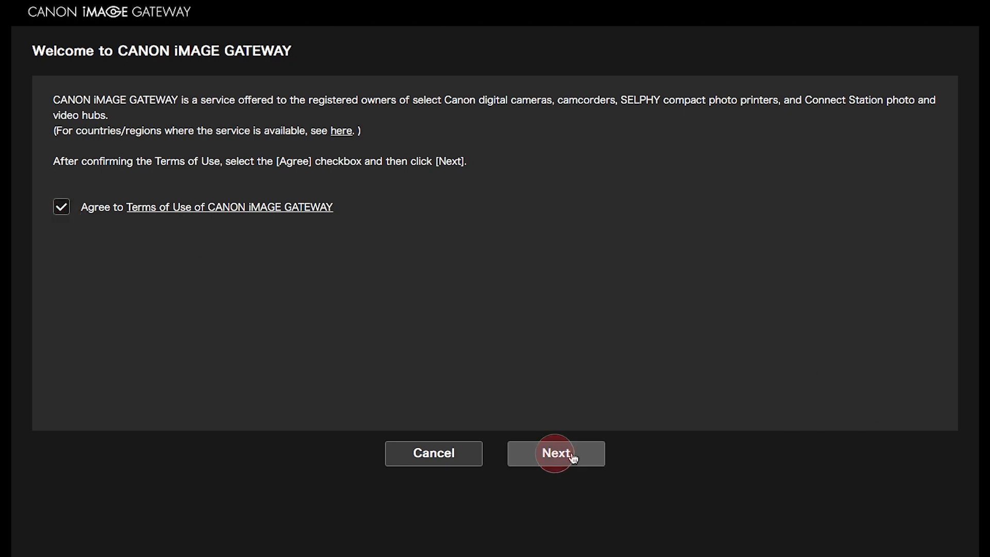
{"action": "left_click", "coordinate": [555, 454]}
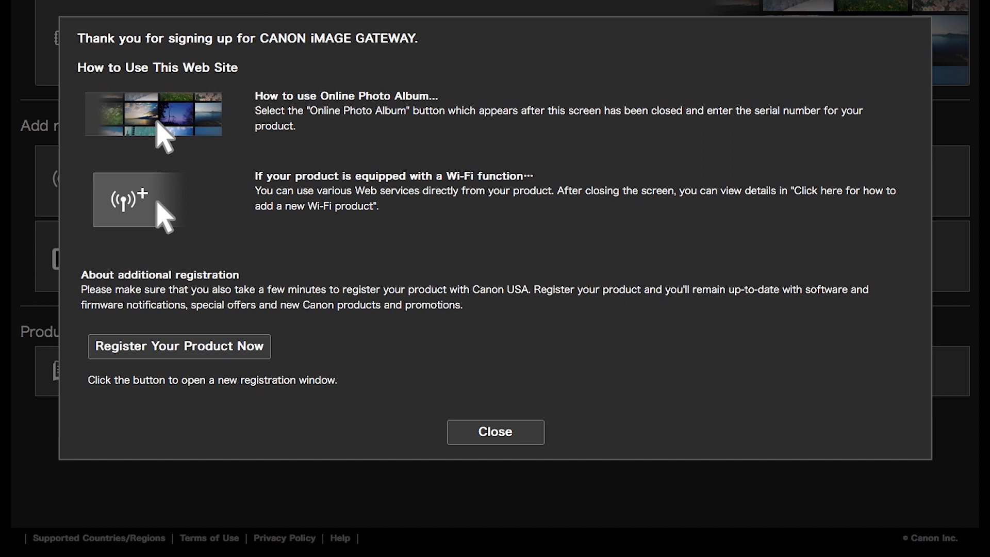
{"action": "left_click", "coordinate": [495, 432]}
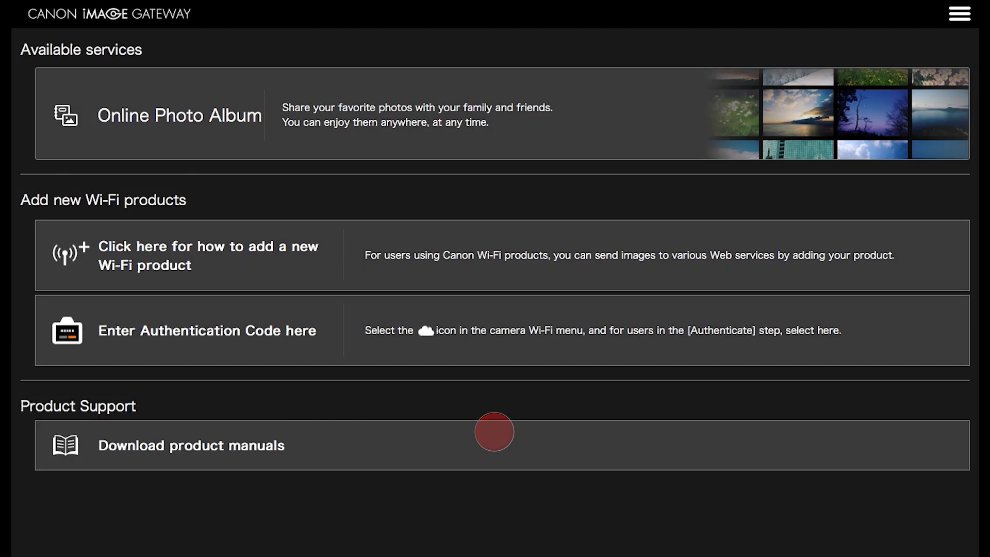
{"action": "left_click", "coordinate": [494, 432]}
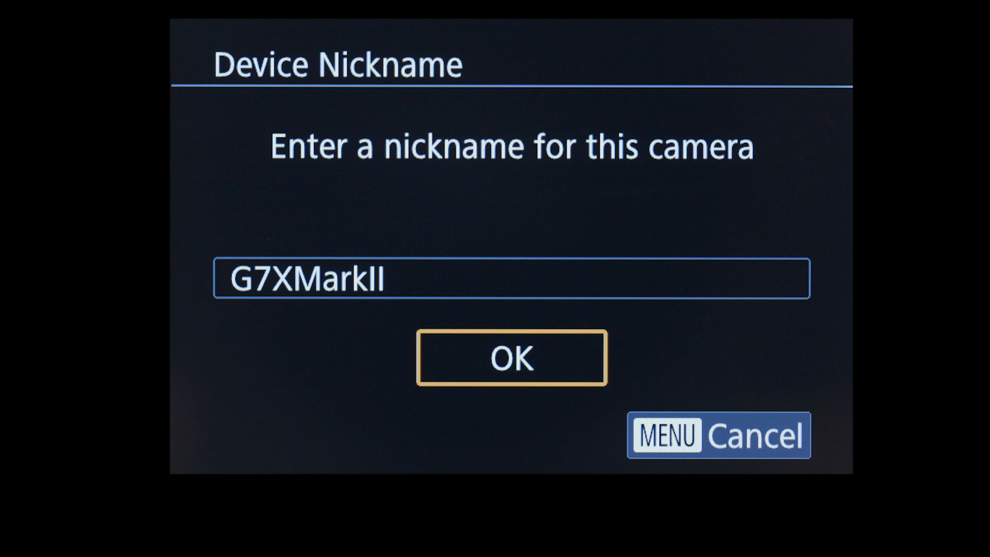
Step: Confirm G7XMarkII as the camera nickname and agree to the Camera Web Link terms
{"action": "left_click", "coordinate": [512, 357]}
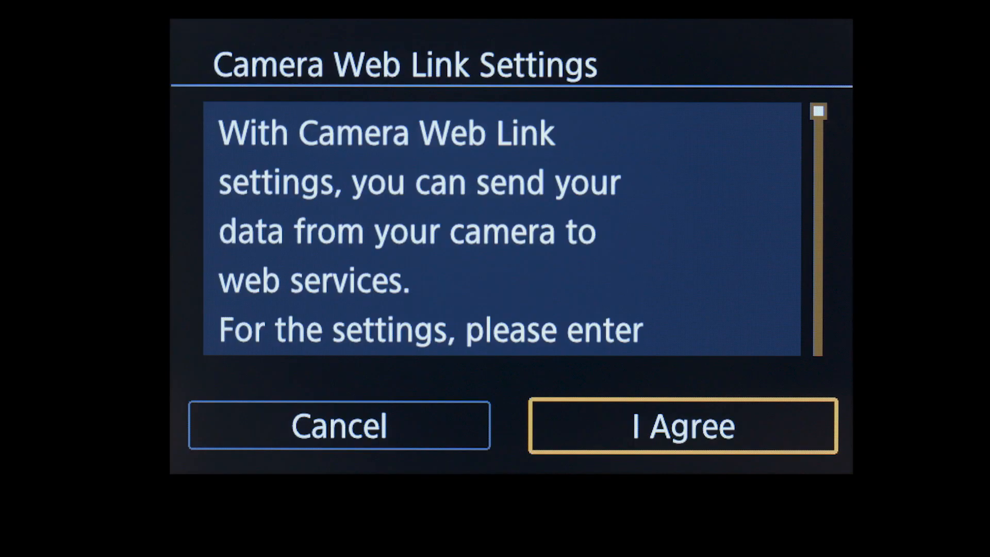
{"action": "left_click", "coordinate": [682, 426]}
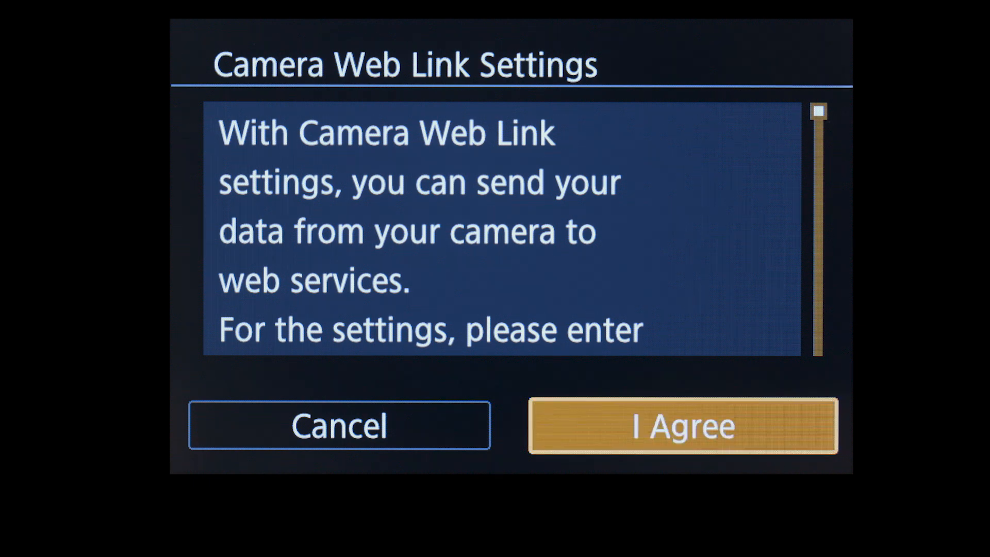
{"action": "left_click", "coordinate": [682, 425]}
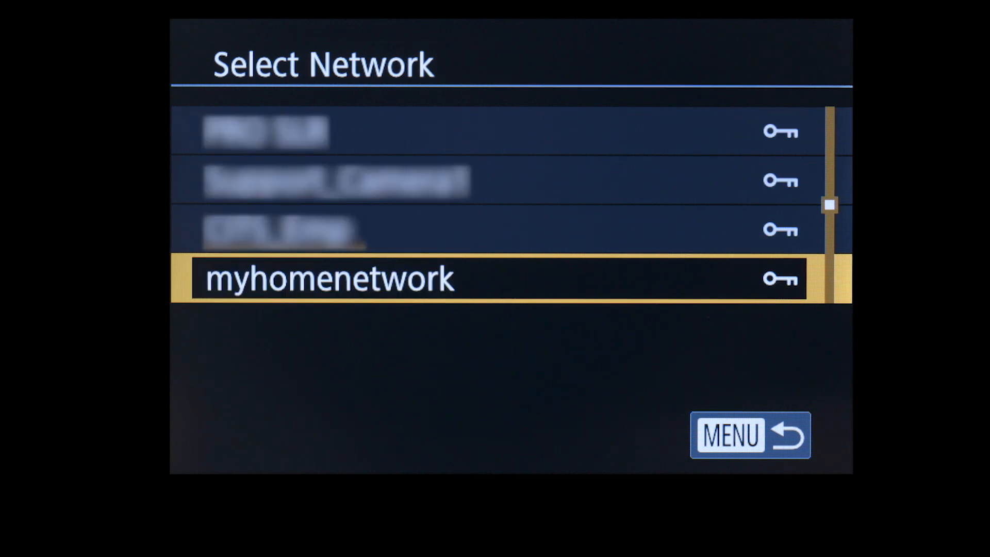
Step: Choose myhomenetwork and enter its Wi-Fi password using the shift and symbol keyboard layouts
{"action": "left_click", "coordinate": [331, 278]}
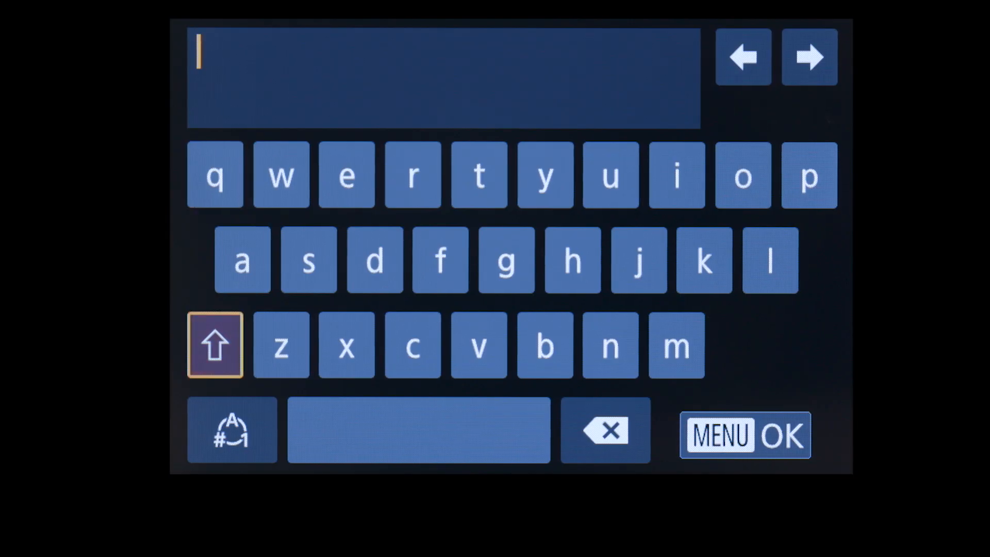
{"action": "left_click", "coordinate": [216, 344]}
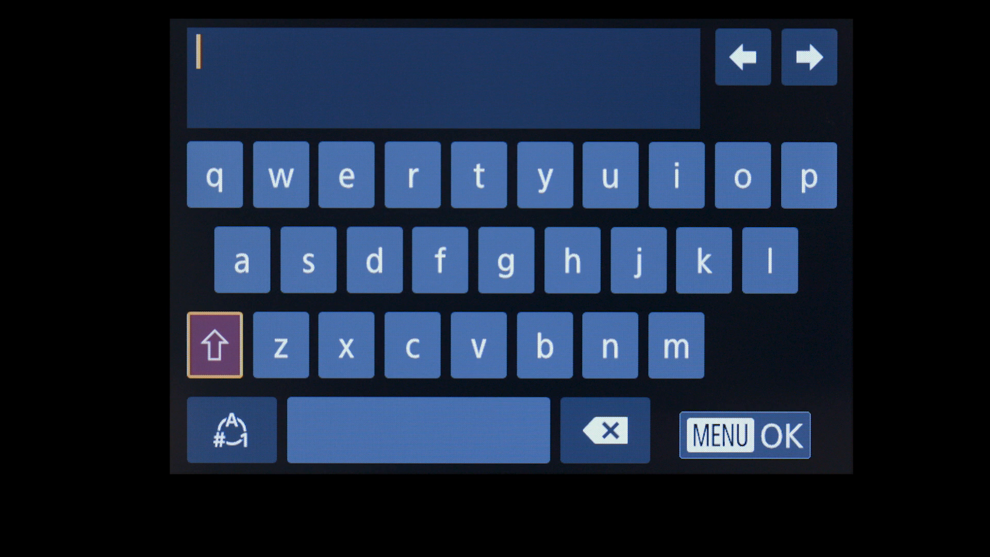
{"action": "left_click", "coordinate": [215, 345]}
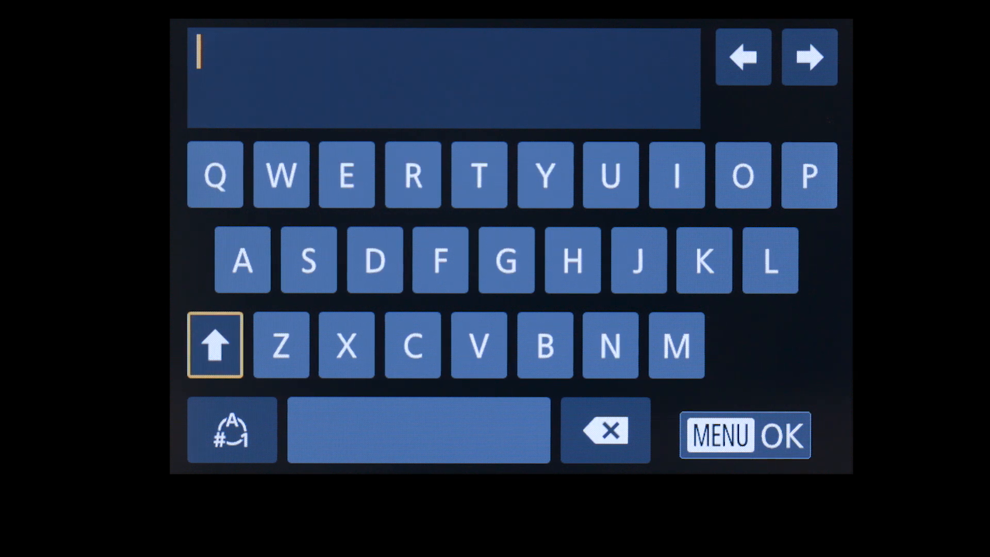
{"action": "left_click", "coordinate": [232, 430]}
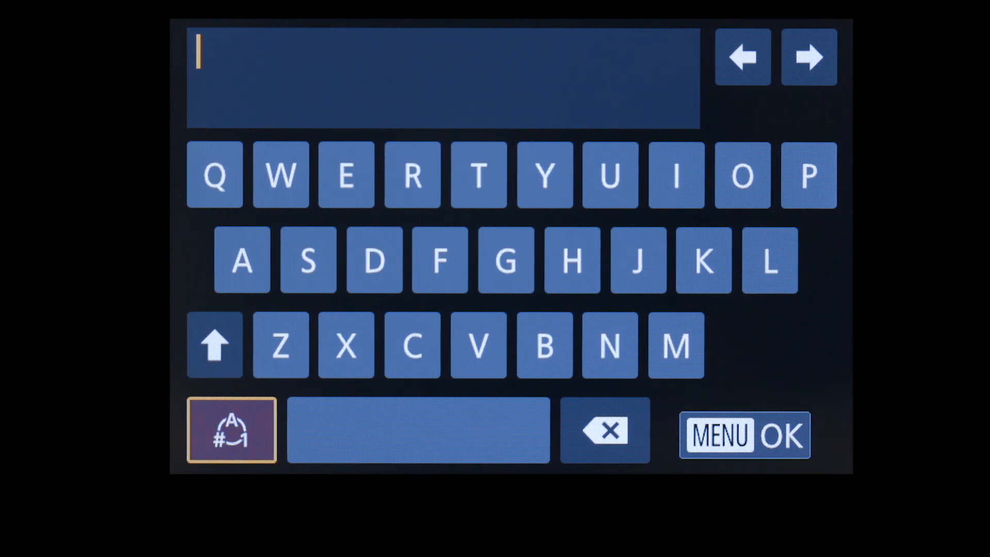
{"action": "left_click", "coordinate": [231, 429]}
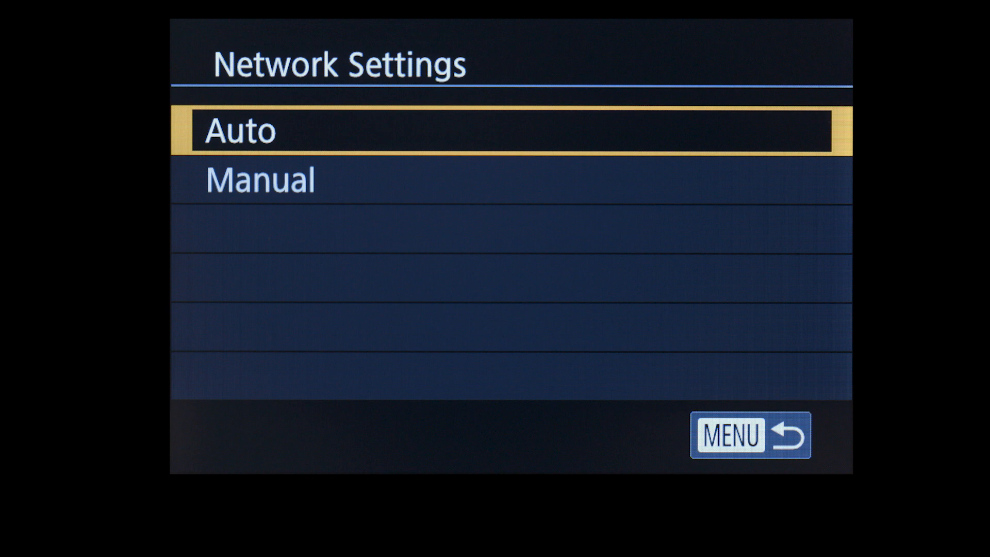
Step: Use automatic network settings and confirm the 4-digit verification code
{"action": "left_click", "coordinate": [238, 130]}
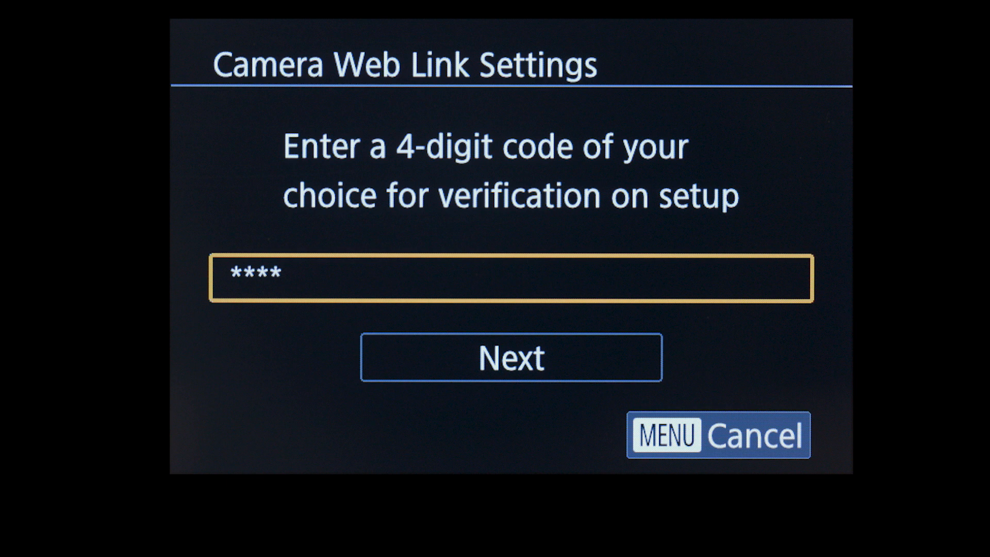
{"action": "left_click", "coordinate": [510, 357]}
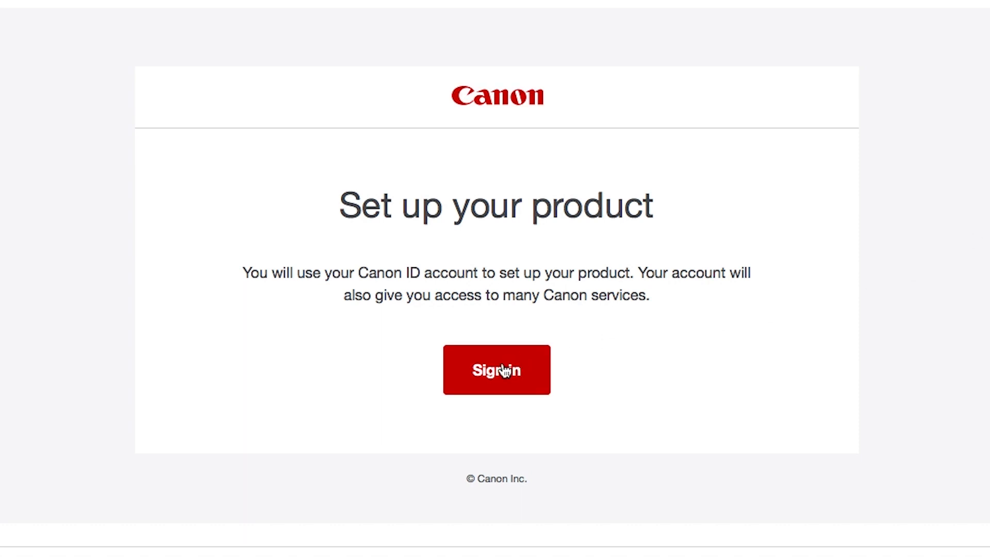
{"action": "left_click", "coordinate": [495, 369]}
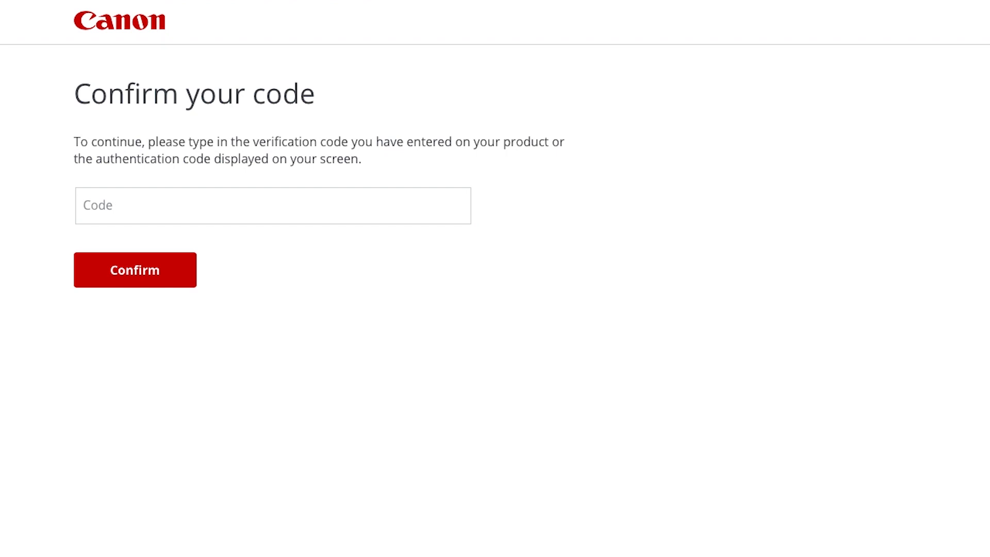
{"action": "left_click", "coordinate": [271, 205]}
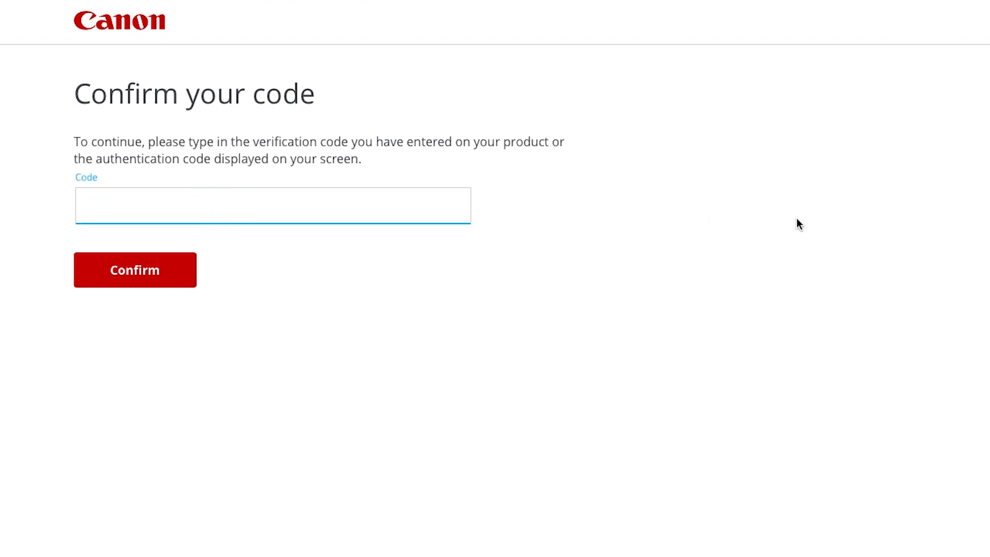
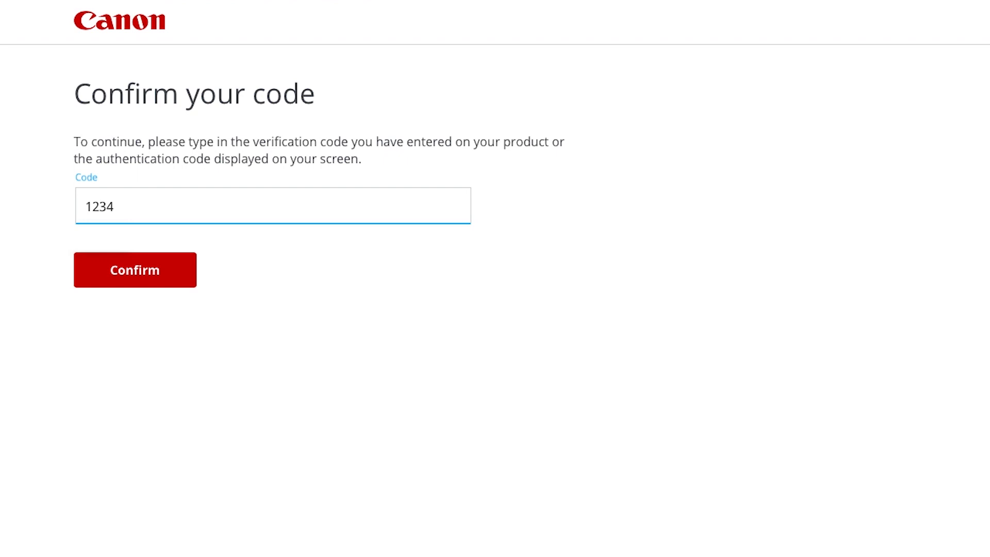
{"action": "left_click", "coordinate": [134, 269]}
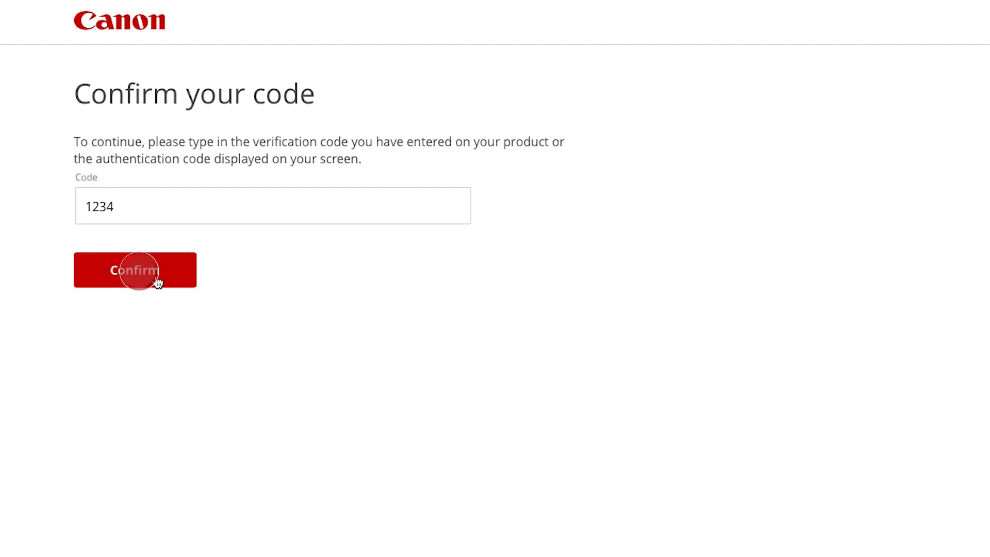
{"action": "left_click", "coordinate": [134, 270]}
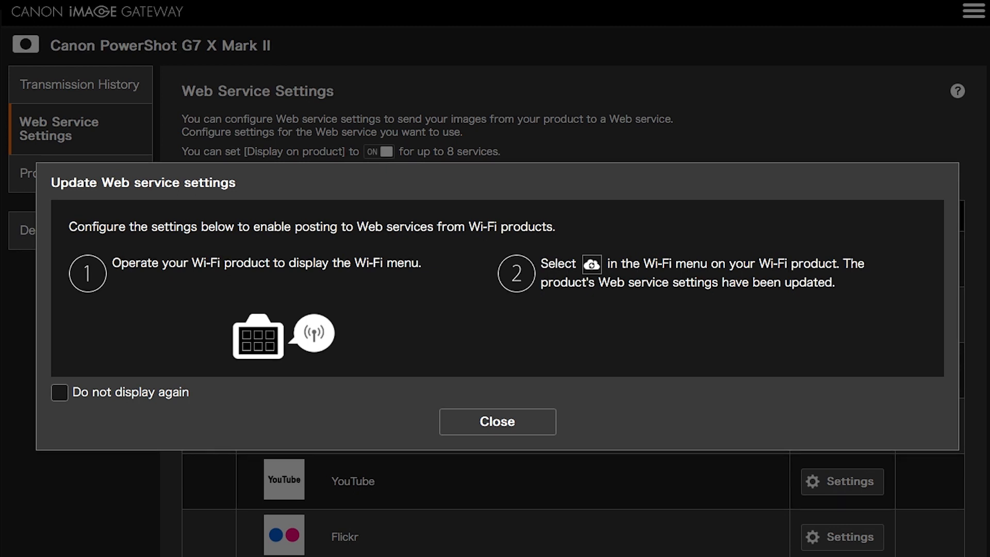
{"action": "mouse_move", "coordinate": [604, 421]}
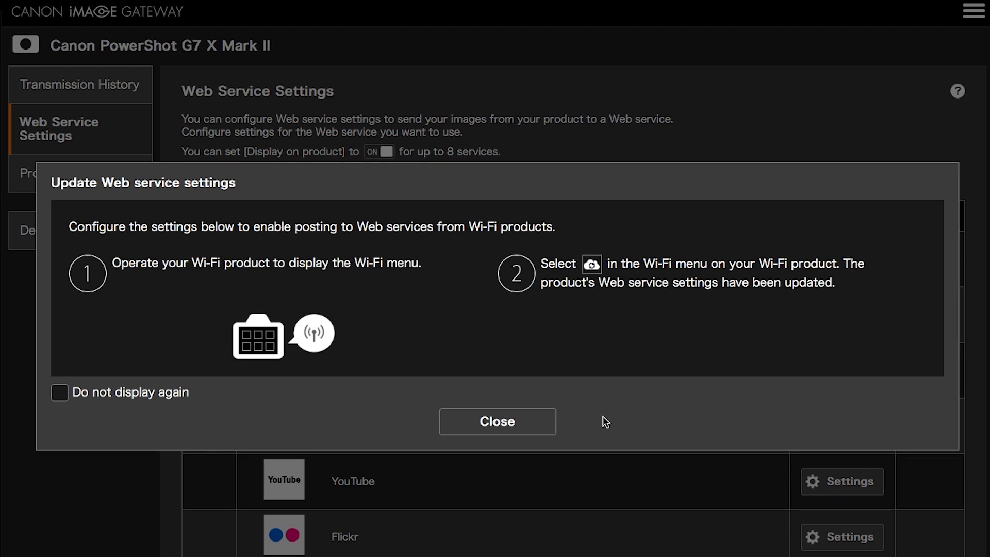
Step: Dismiss the web service update notice and go to the G7 X Mark II's Image Sync settings
{"action": "left_click", "coordinate": [497, 421]}
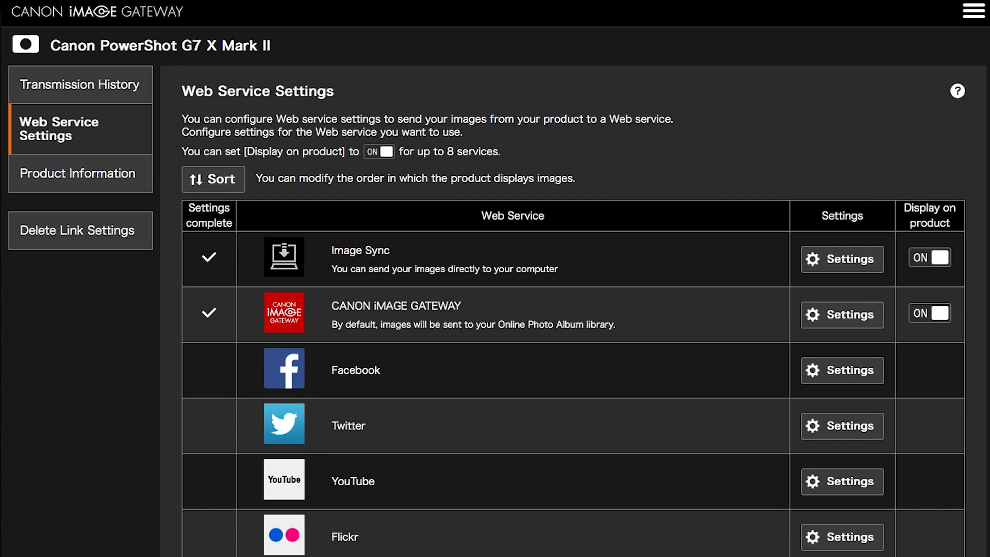
{"action": "left_click", "coordinate": [79, 130]}
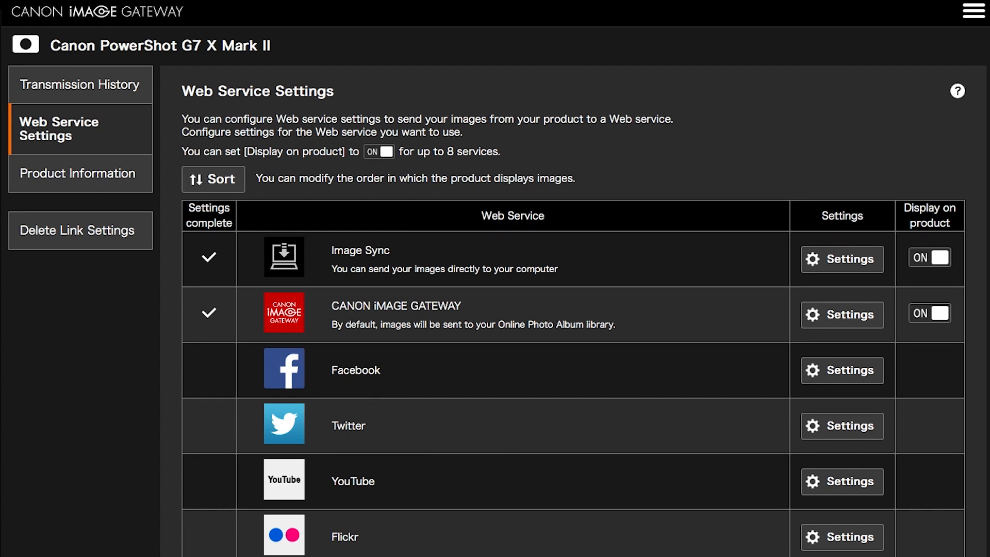
{"action": "left_click", "coordinate": [841, 259]}
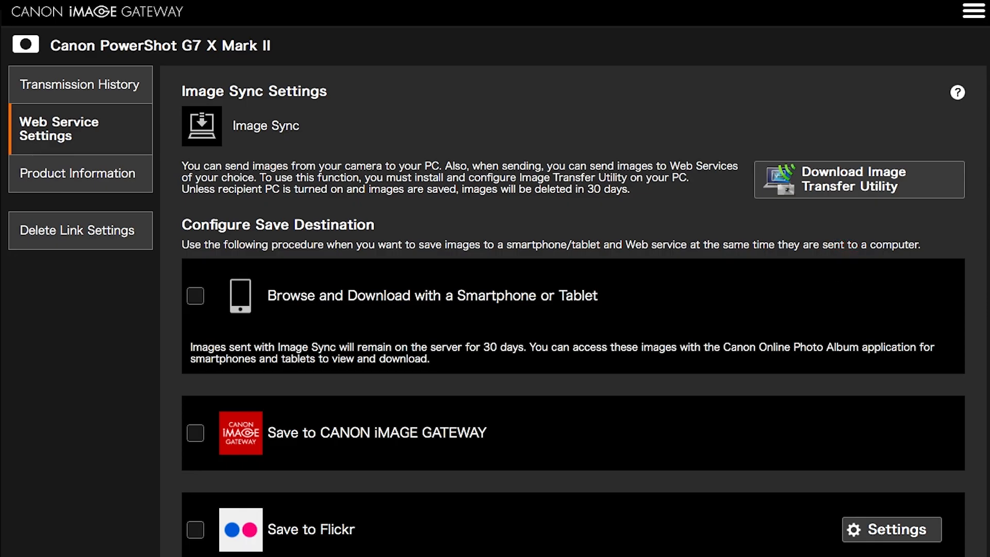
Step: Turn on saving to CANON iMAGE GATEWAY and save the web service settings with Set
{"action": "left_click", "coordinate": [194, 434]}
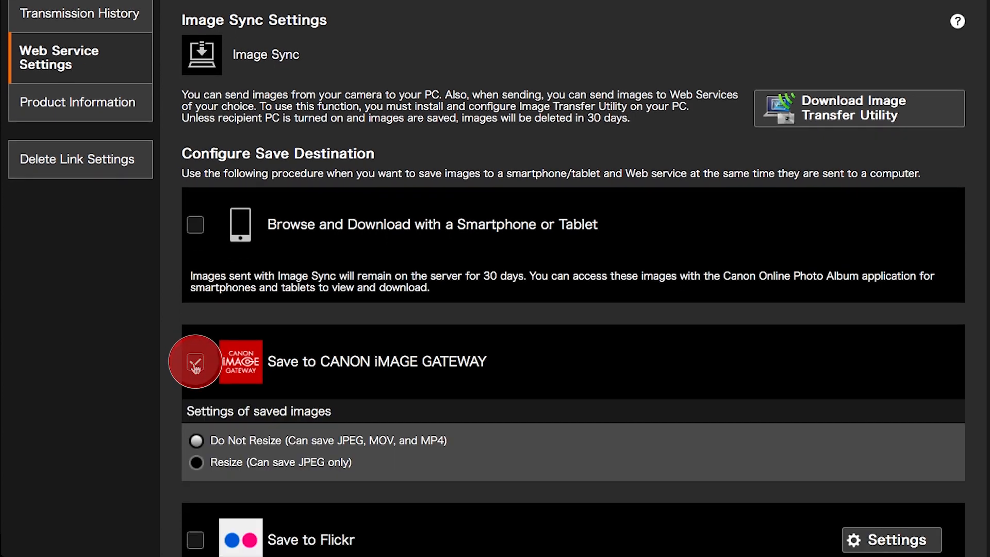
{"action": "scroll", "scroll_direction": "down", "scroll_amount": 3}
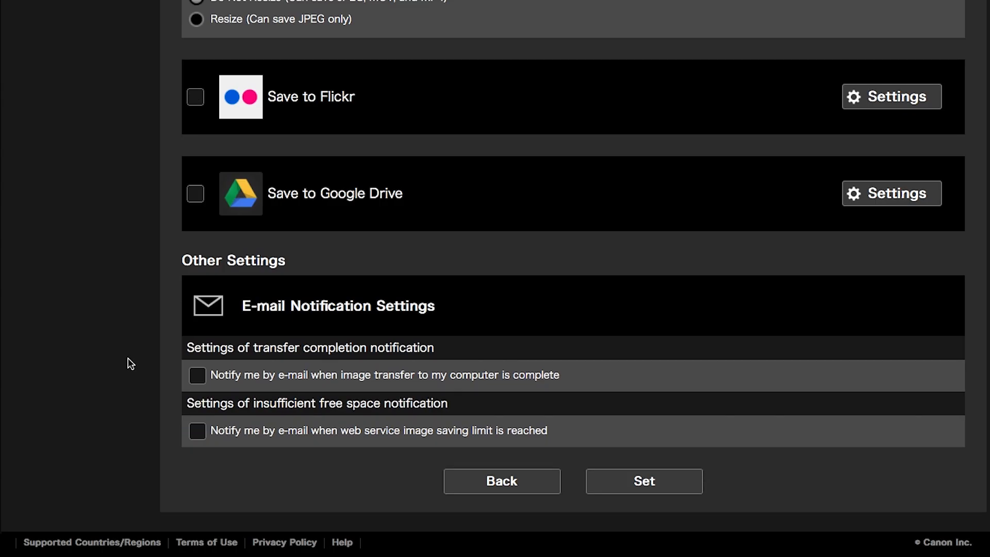
{"action": "left_click", "coordinate": [643, 480]}
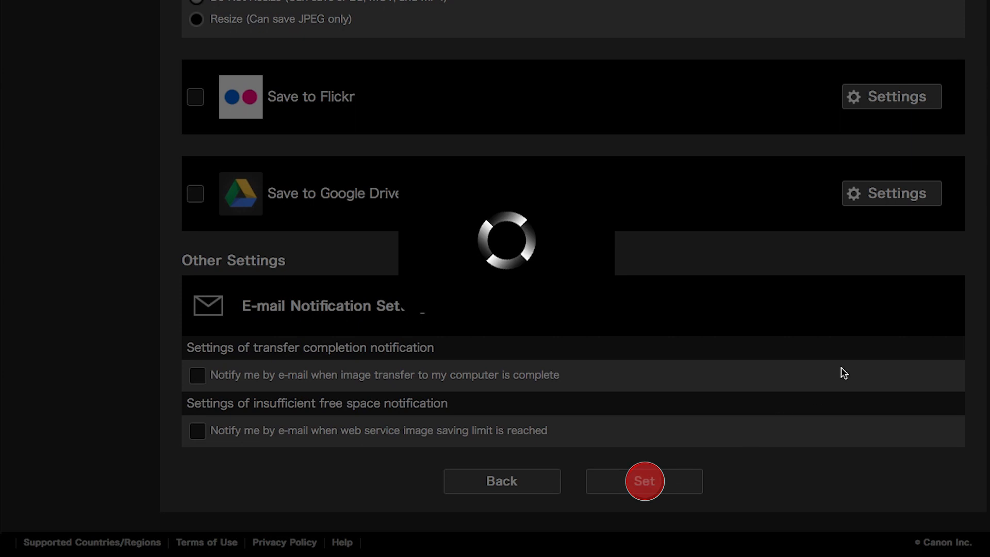
{"action": "left_click", "coordinate": [644, 481]}
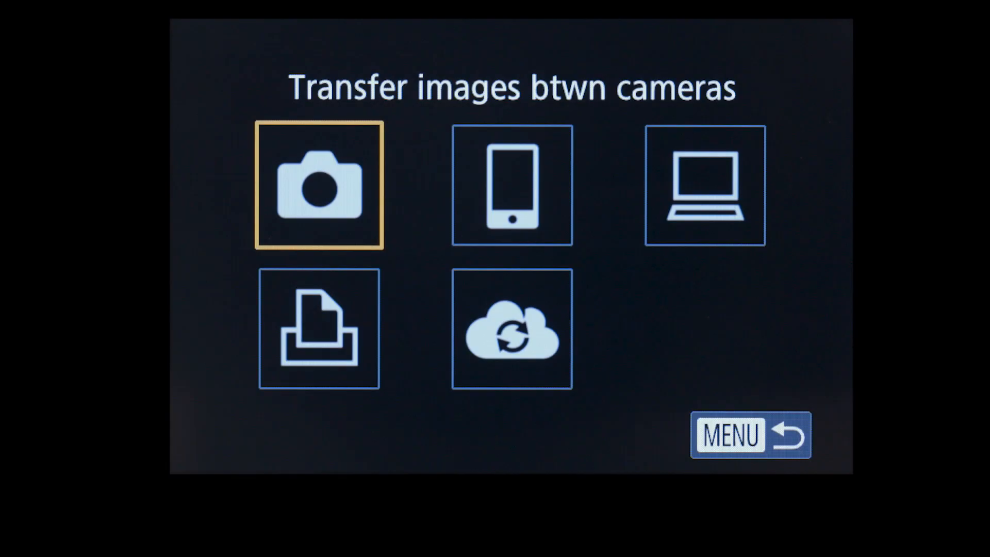
Step: Bring up the camera's Wi-Fi function menu with its transfer destinations
{"action": "left_click", "coordinate": [319, 185]}
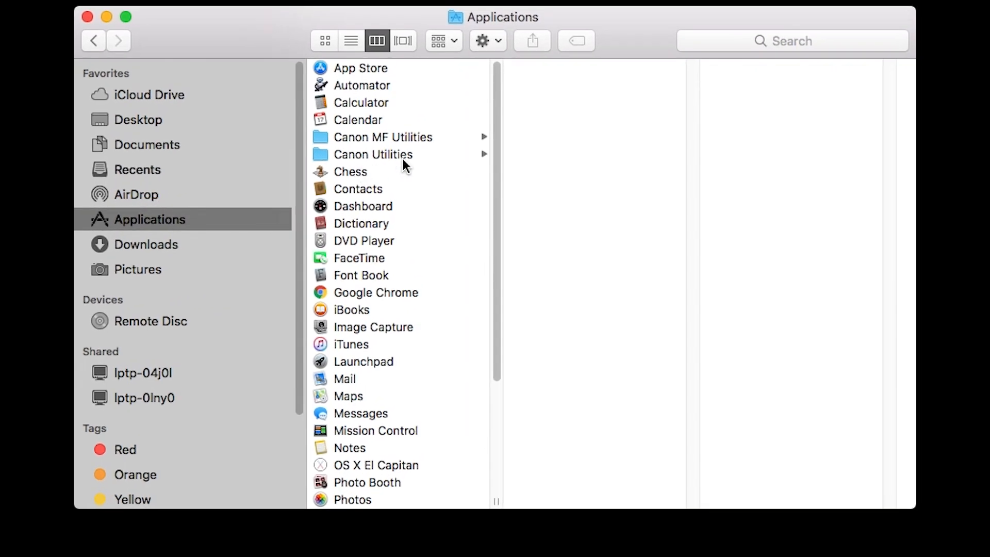
Step: Launch ImageTransferUtility from Applications > Canon Utilities in Finder
{"action": "left_click", "coordinate": [372, 153]}
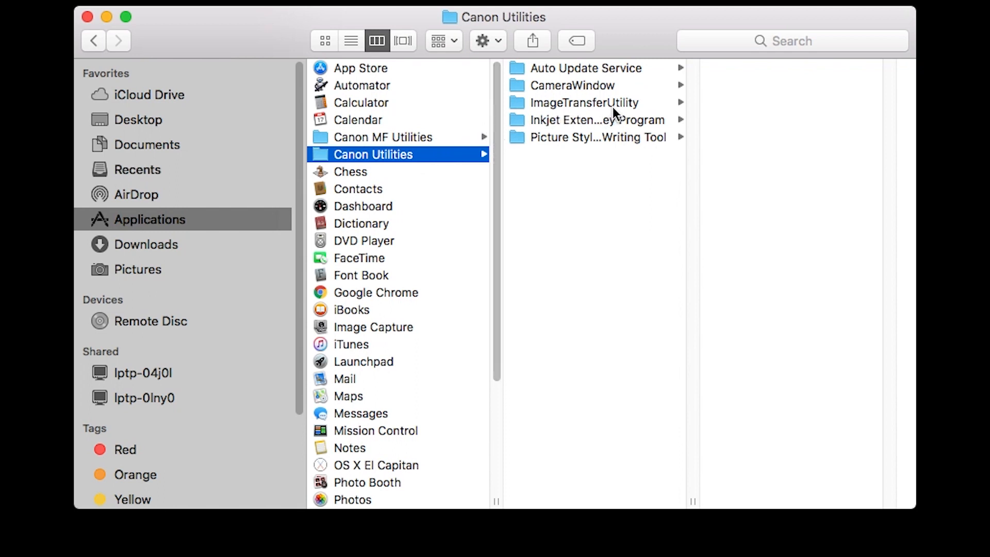
{"action": "left_click", "coordinate": [582, 103]}
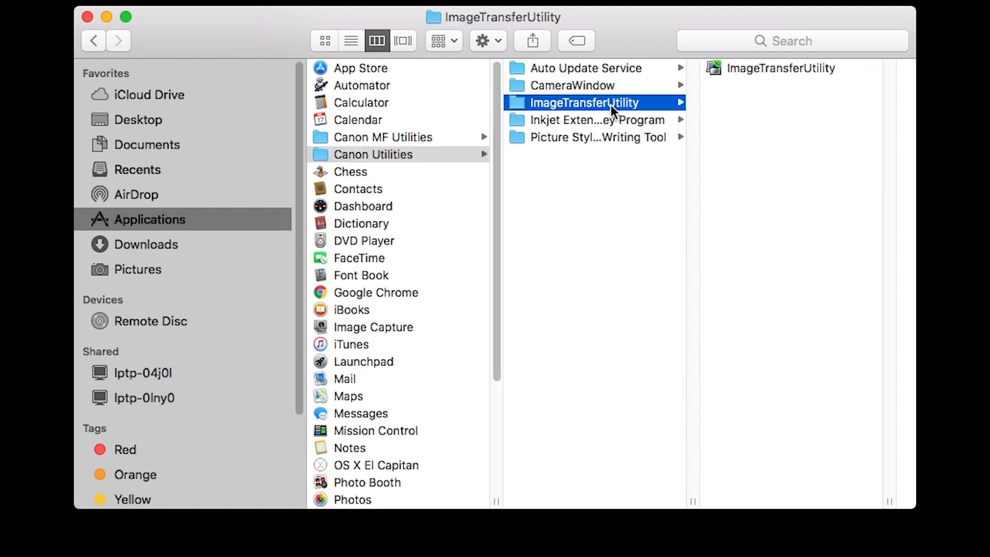
{"action": "mouse_move", "coordinate": [617, 109]}
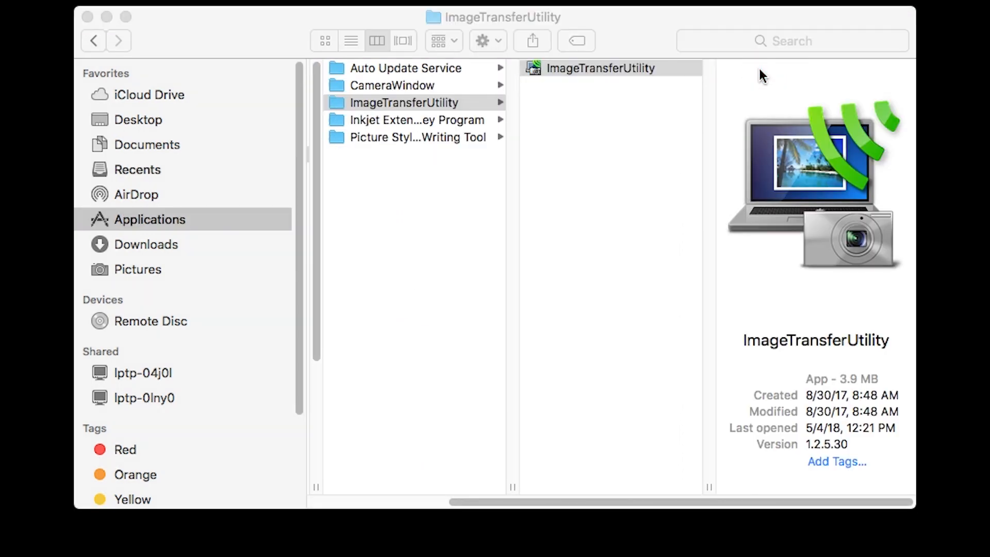
{"action": "left_click", "coordinate": [408, 75]}
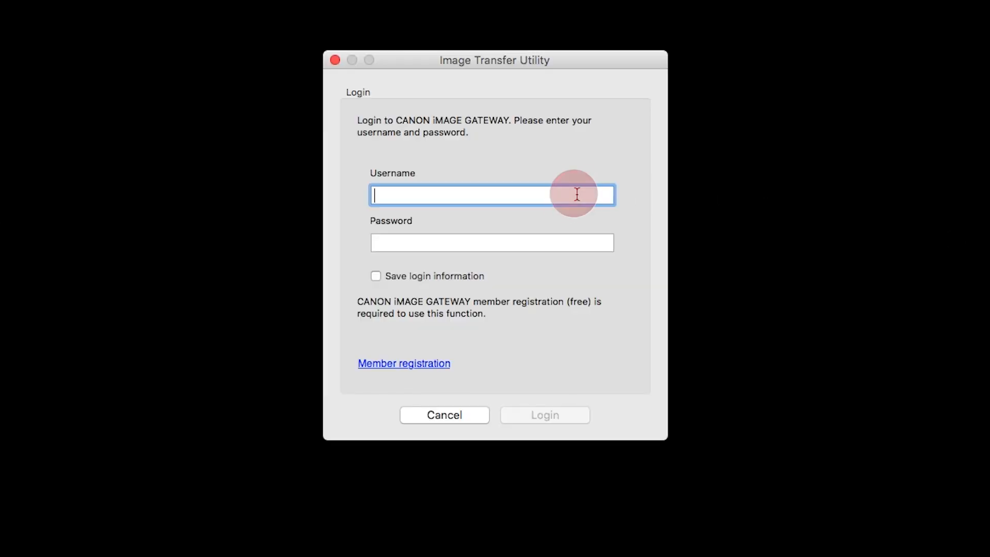
Step: Log in to CANON iMAGE GATEWAY with the username and password
{"action": "type", "text": "username"}
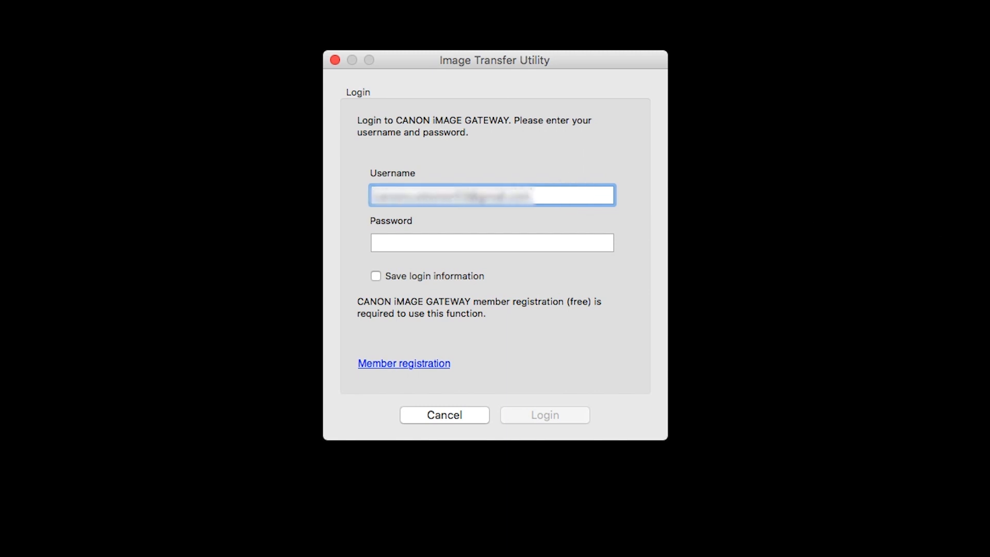
{"action": "left_click", "coordinate": [491, 243]}
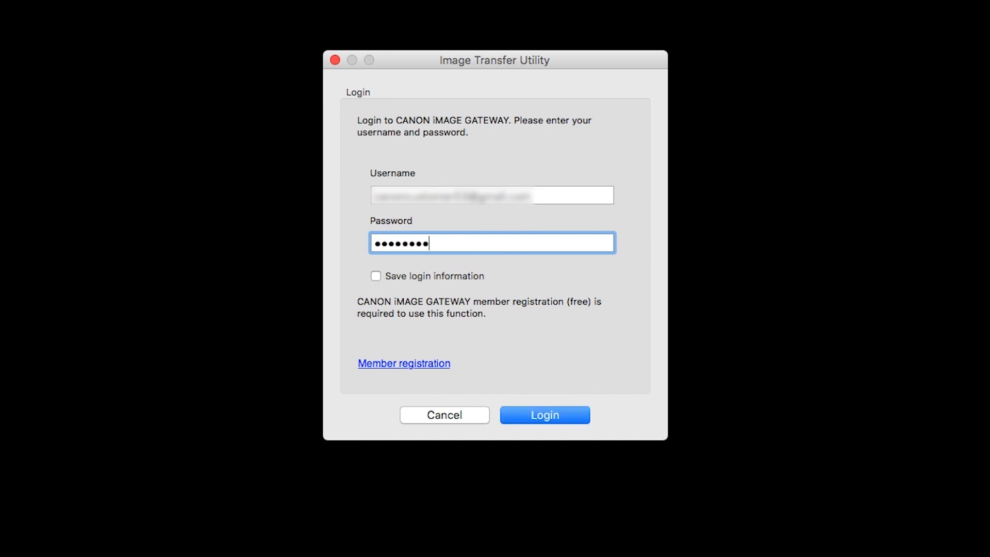
{"action": "left_click", "coordinate": [544, 415]}
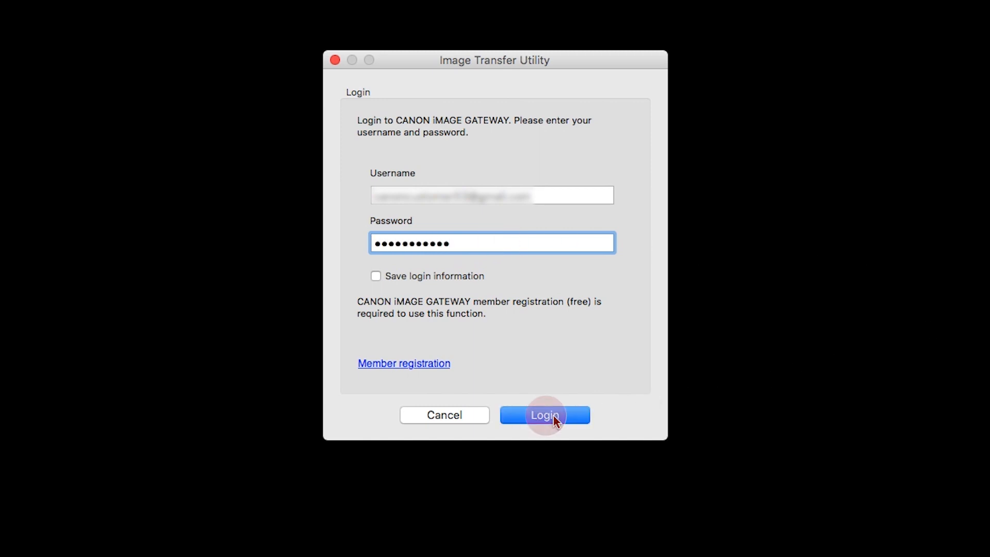
{"action": "left_click", "coordinate": [544, 414]}
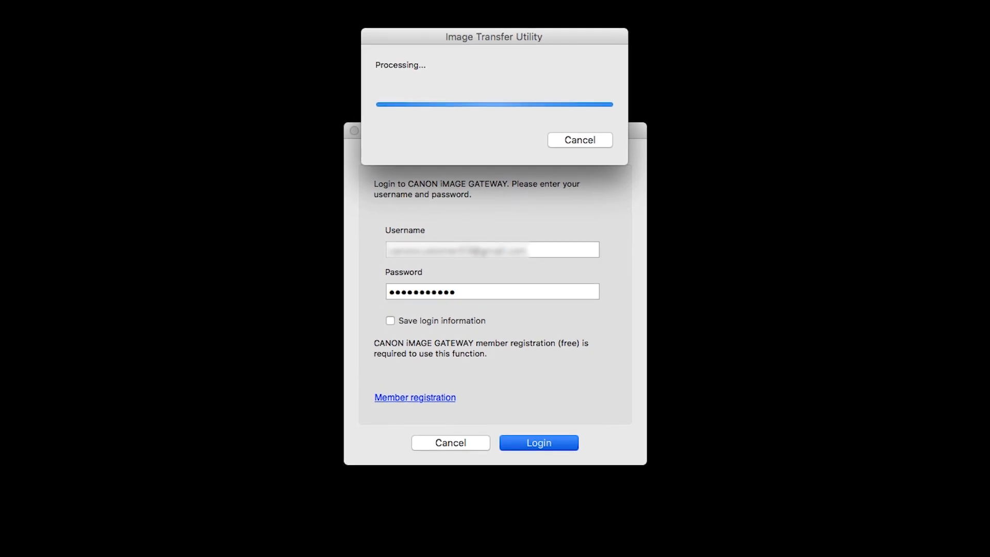
Step: Select the PowerShot G7 X Mark II as the camera sending images and confirm
{"action": "left_click", "coordinate": [538, 442]}
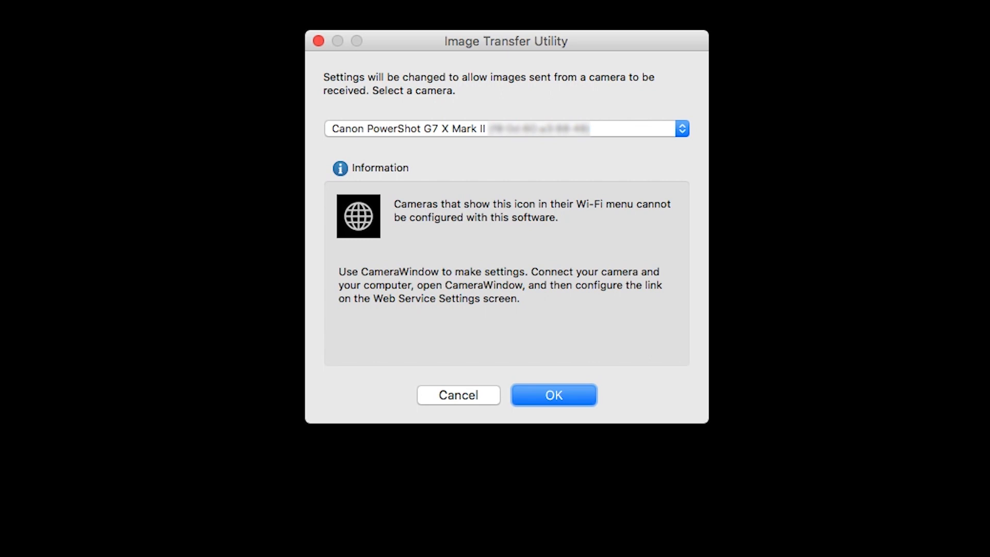
{"action": "mouse_move", "coordinate": [748, 350]}
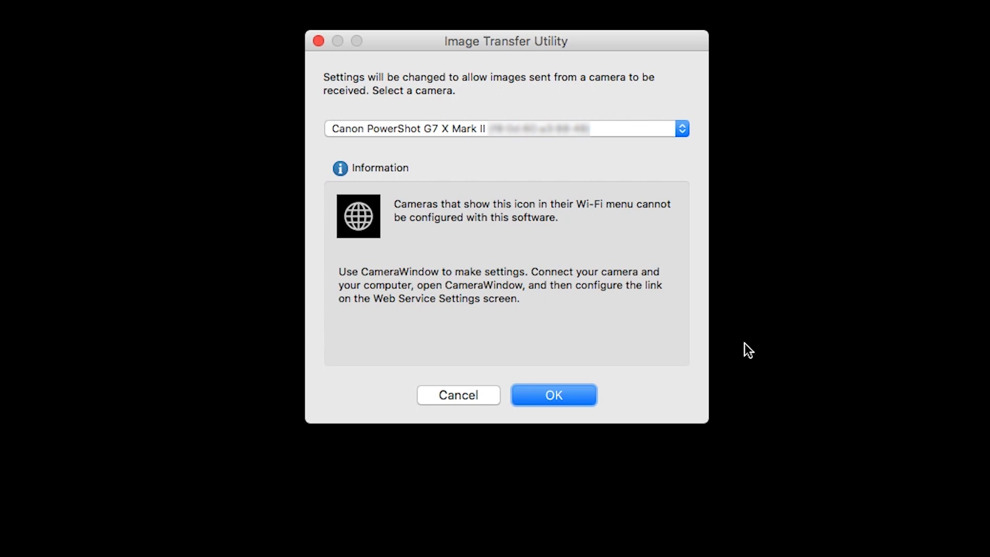
{"action": "left_click", "coordinate": [553, 395]}
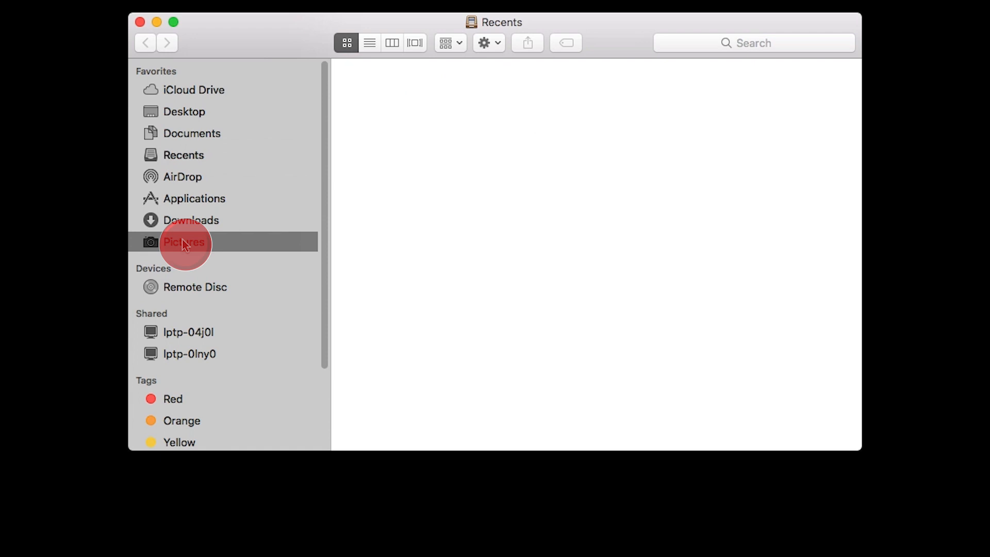
Step: Show the Pictures folder in Finder and pick out the Transferred folder
{"action": "left_click", "coordinate": [184, 242]}
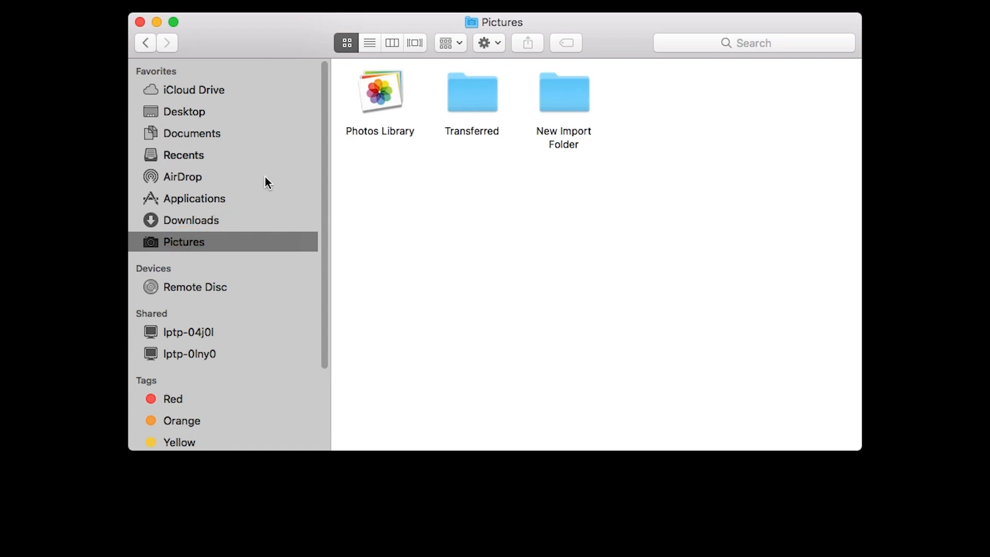
{"action": "left_click", "coordinate": [471, 94]}
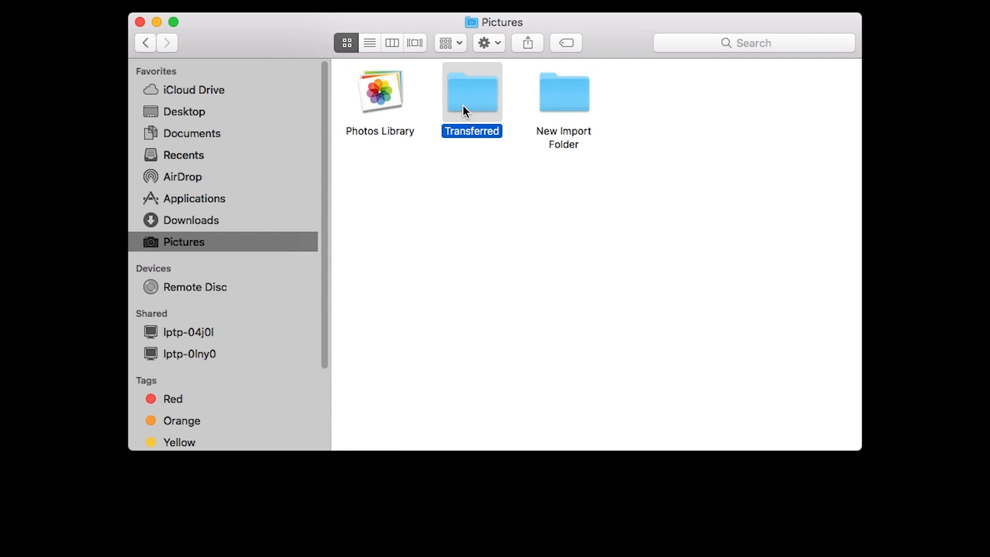
{"action": "left_click", "coordinate": [408, 75]}
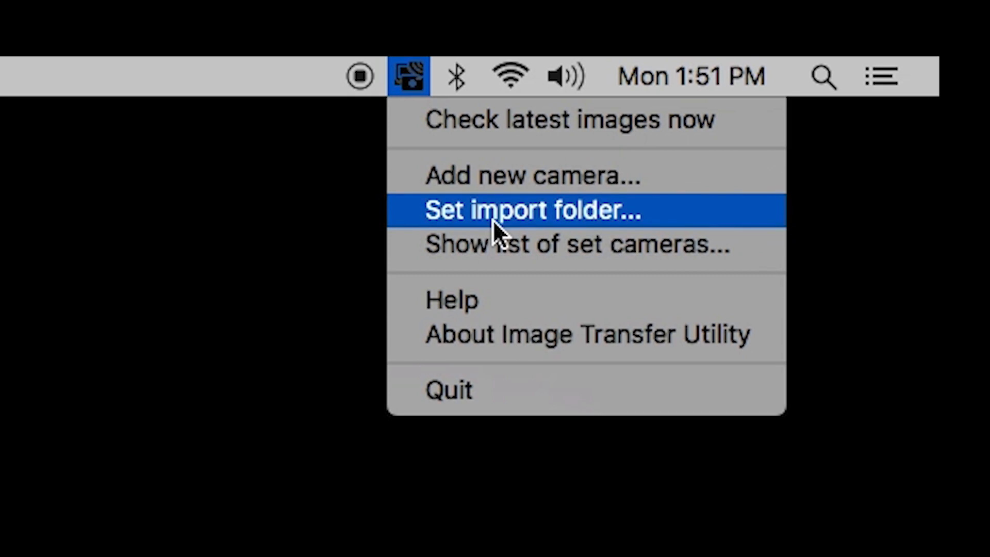
Step: Change the Image Transfer Utility import folder from Pictures/Transferred to Pictures/New Import Folder and confirm
{"action": "left_click", "coordinate": [532, 209]}
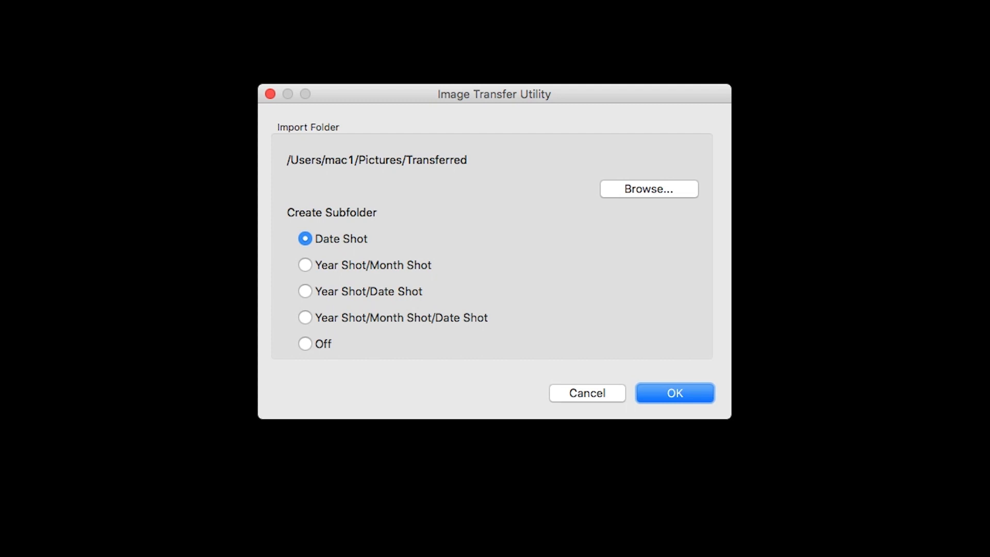
{"action": "left_click", "coordinate": [649, 188]}
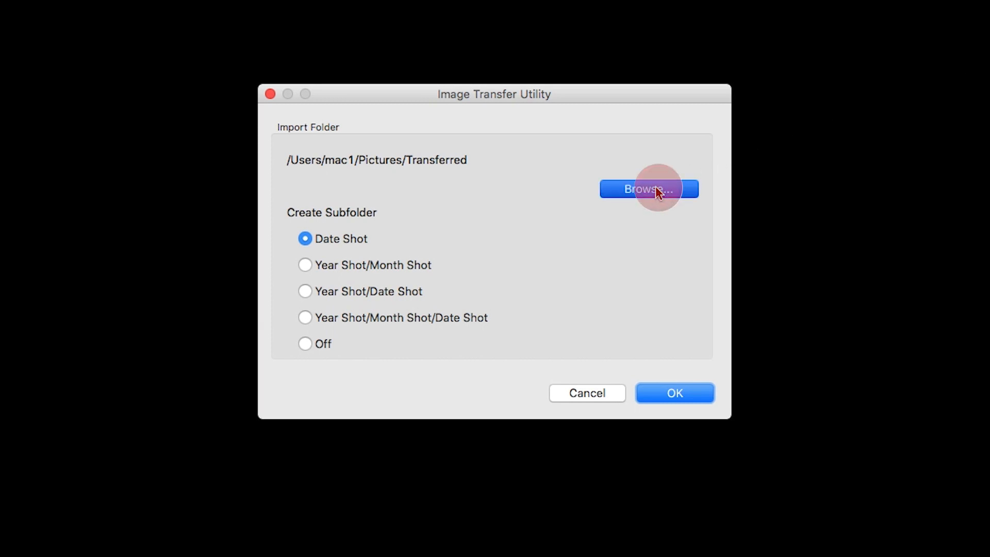
{"action": "left_click", "coordinate": [649, 188]}
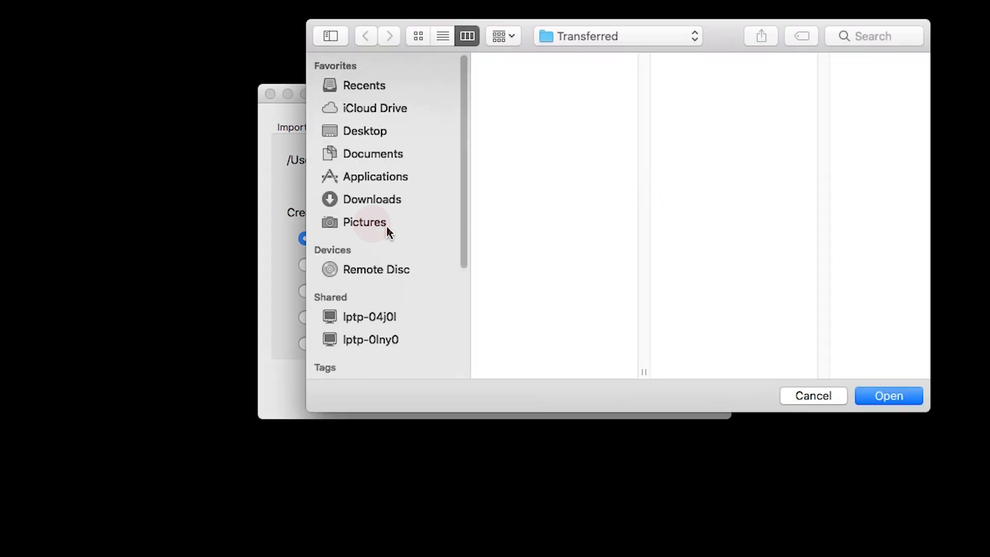
{"action": "left_click", "coordinate": [364, 222]}
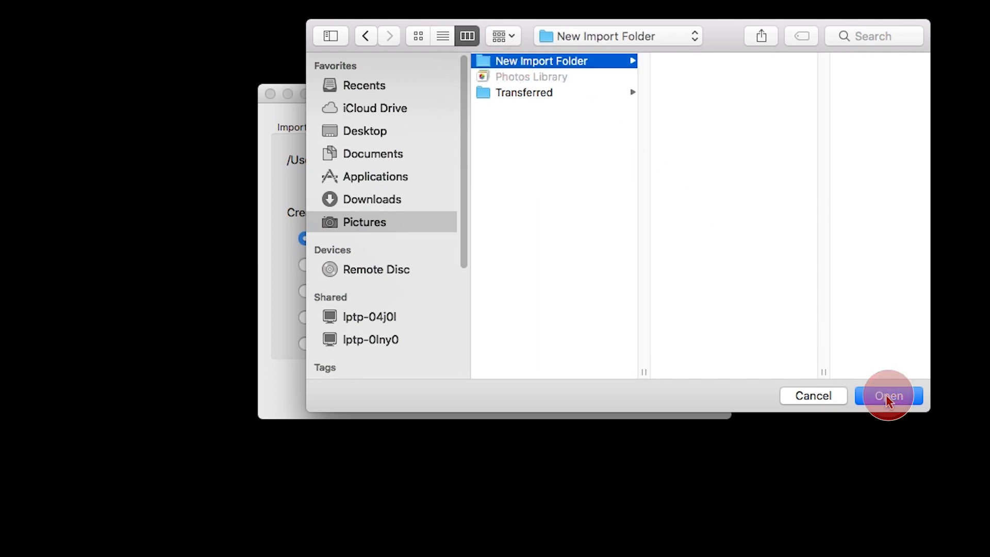
{"action": "left_click", "coordinate": [886, 394]}
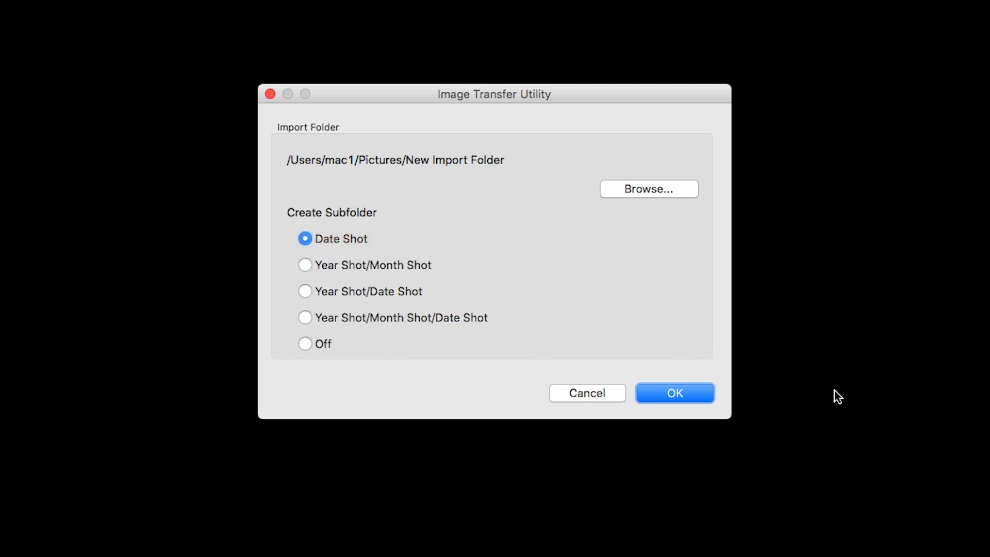
{"action": "left_click", "coordinate": [674, 393]}
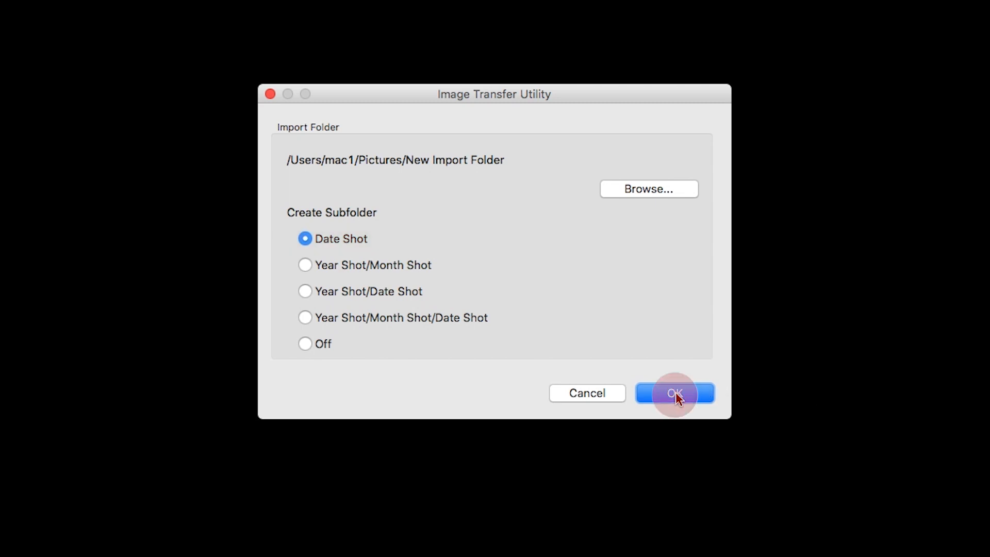
{"action": "left_click", "coordinate": [674, 392]}
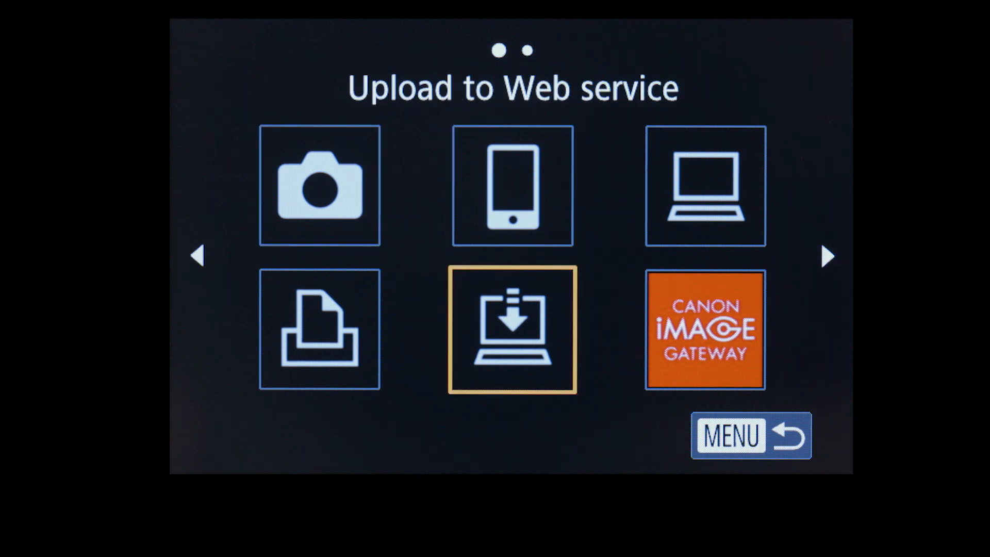
Step: Reach Image Sync in the camera's Wi-Fi Settings, offering Stills/Movies versus Stills Only
{"action": "left_click", "coordinate": [511, 328]}
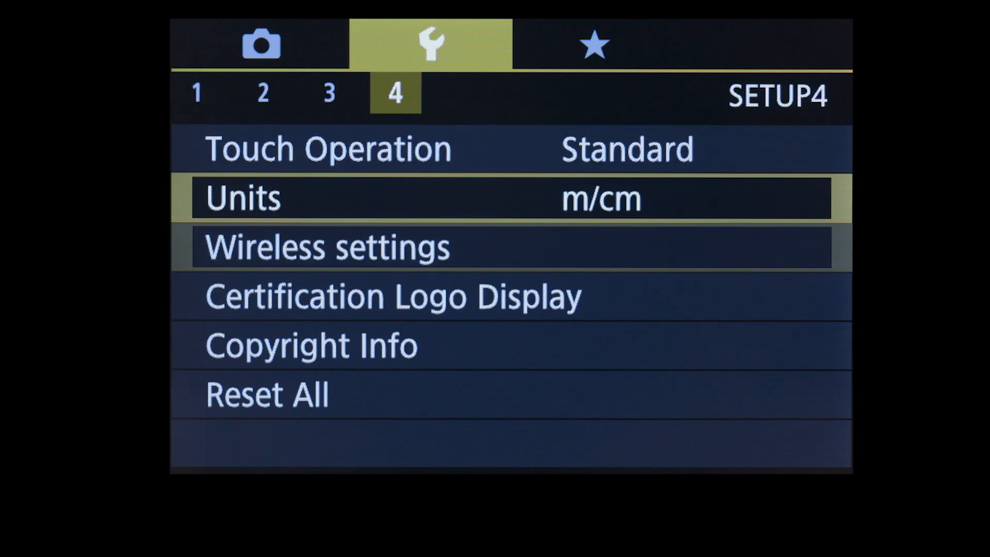
{"action": "left_click", "coordinate": [328, 247]}
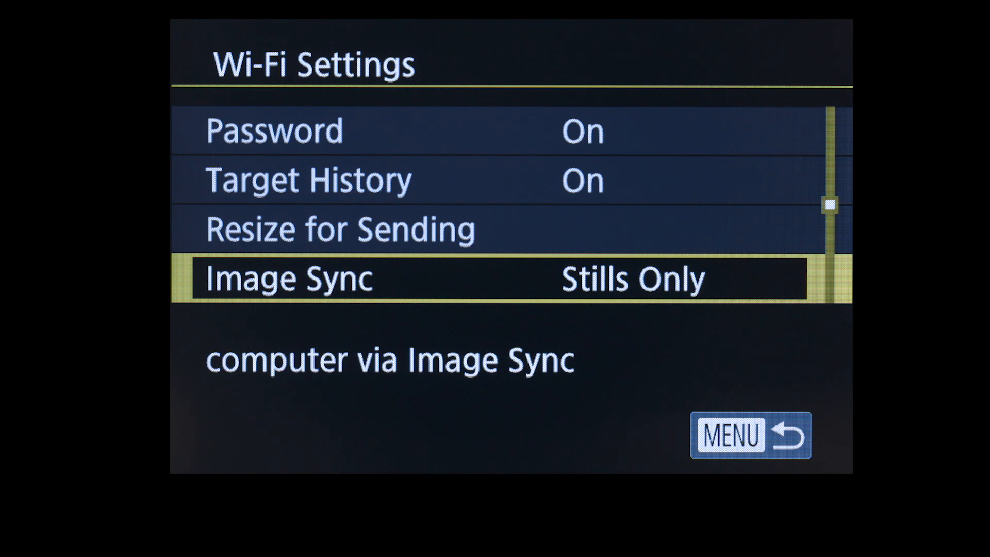
{"action": "left_click", "coordinate": [631, 278]}
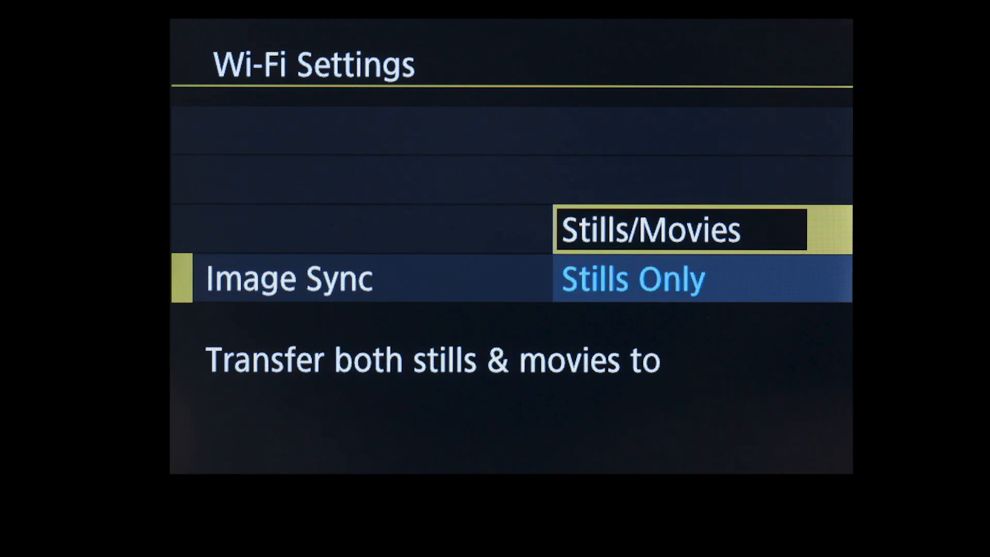